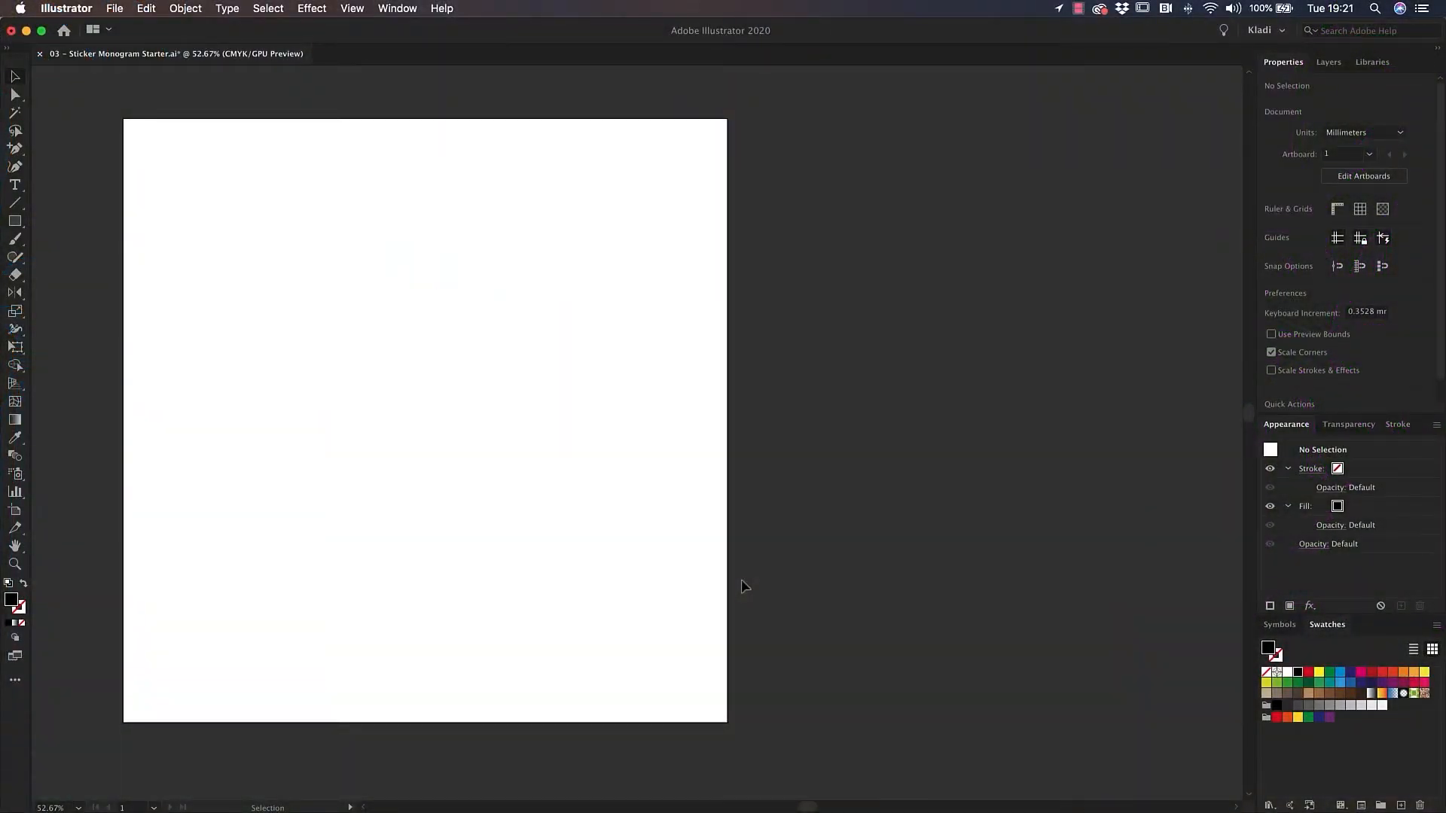
# - Add the letters SP as a point-text object in Myriad Pro Bold 36 pt
pyautogui.click(14, 184)
pyautogui.write('S')
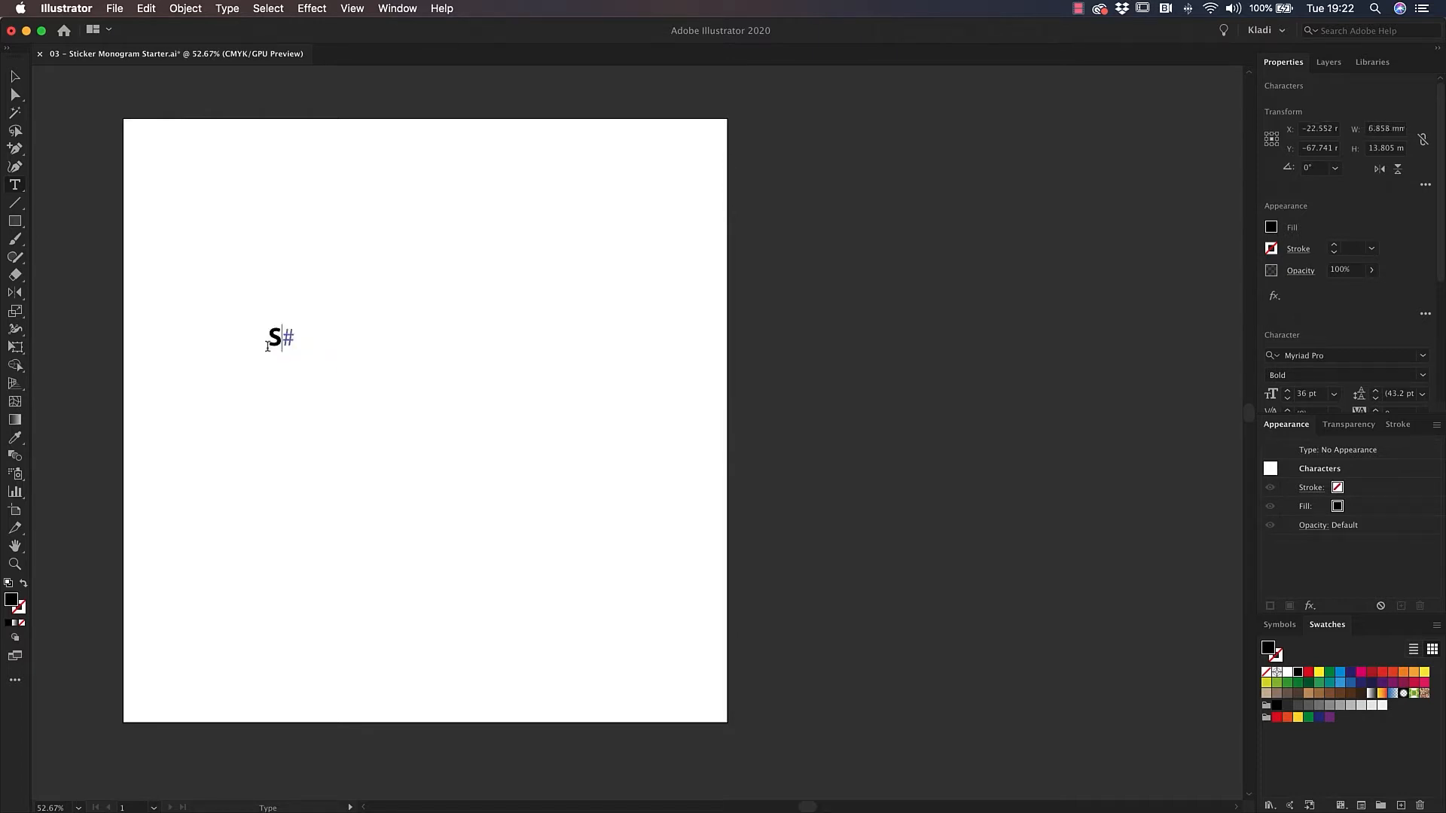
pyautogui.write('P')
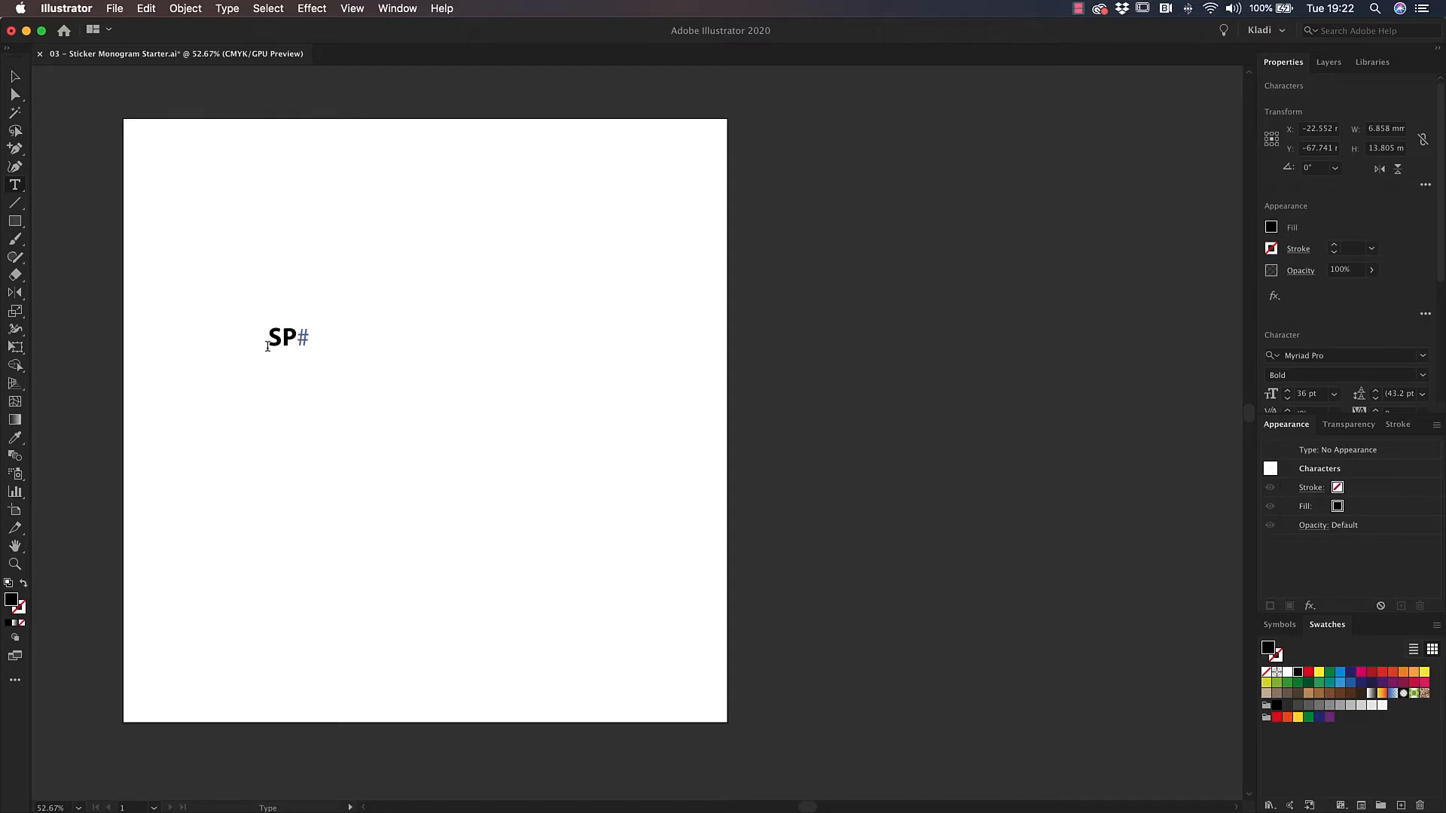
pyautogui.click(14, 77)
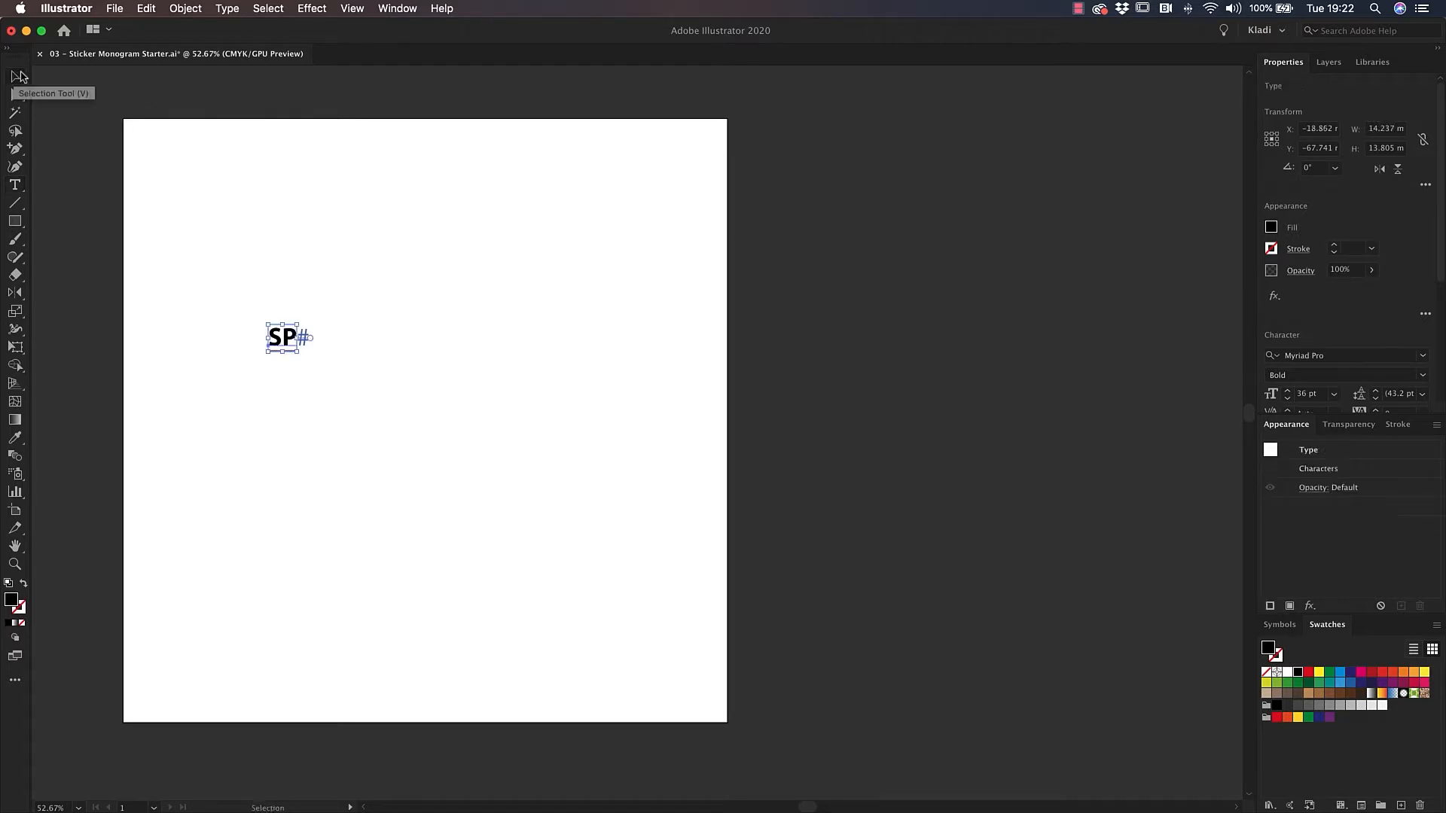
pyautogui.moveTo(515, 298)
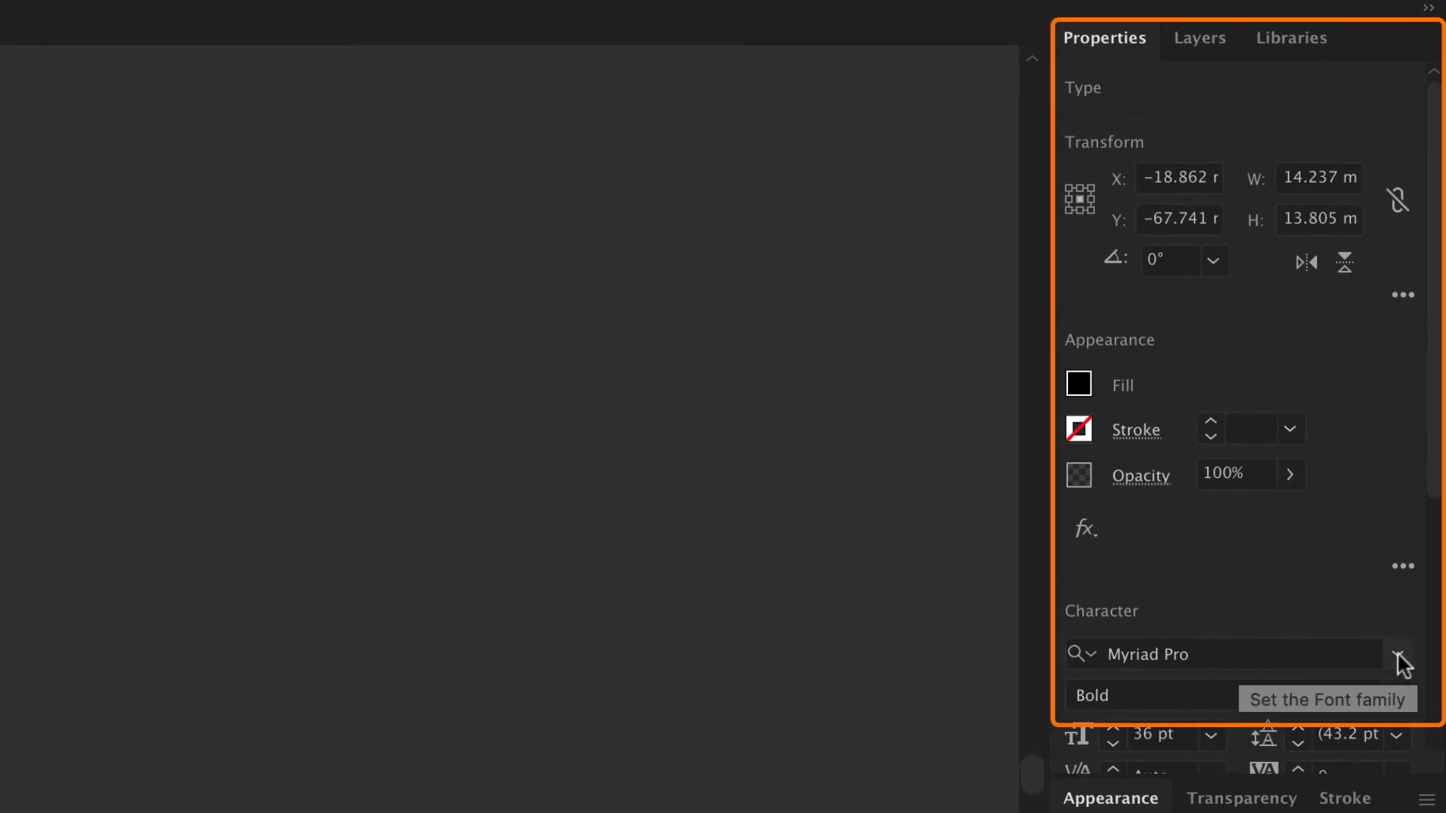
# - Change the SP text from Myriad Pro Bold to Gotham Ultra at 36 pt
pyautogui.click(1423, 356)
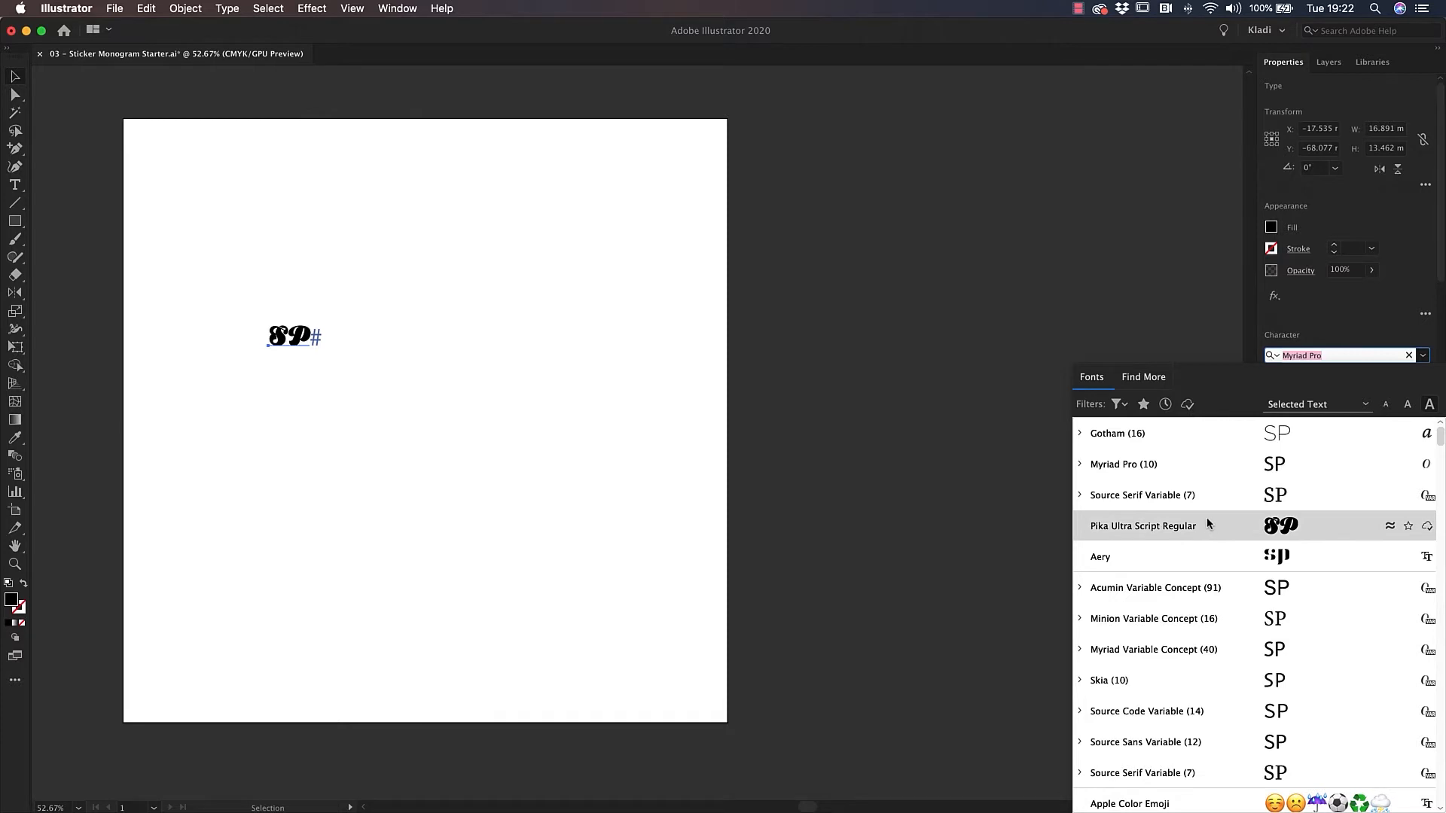
pyautogui.click(1116, 434)
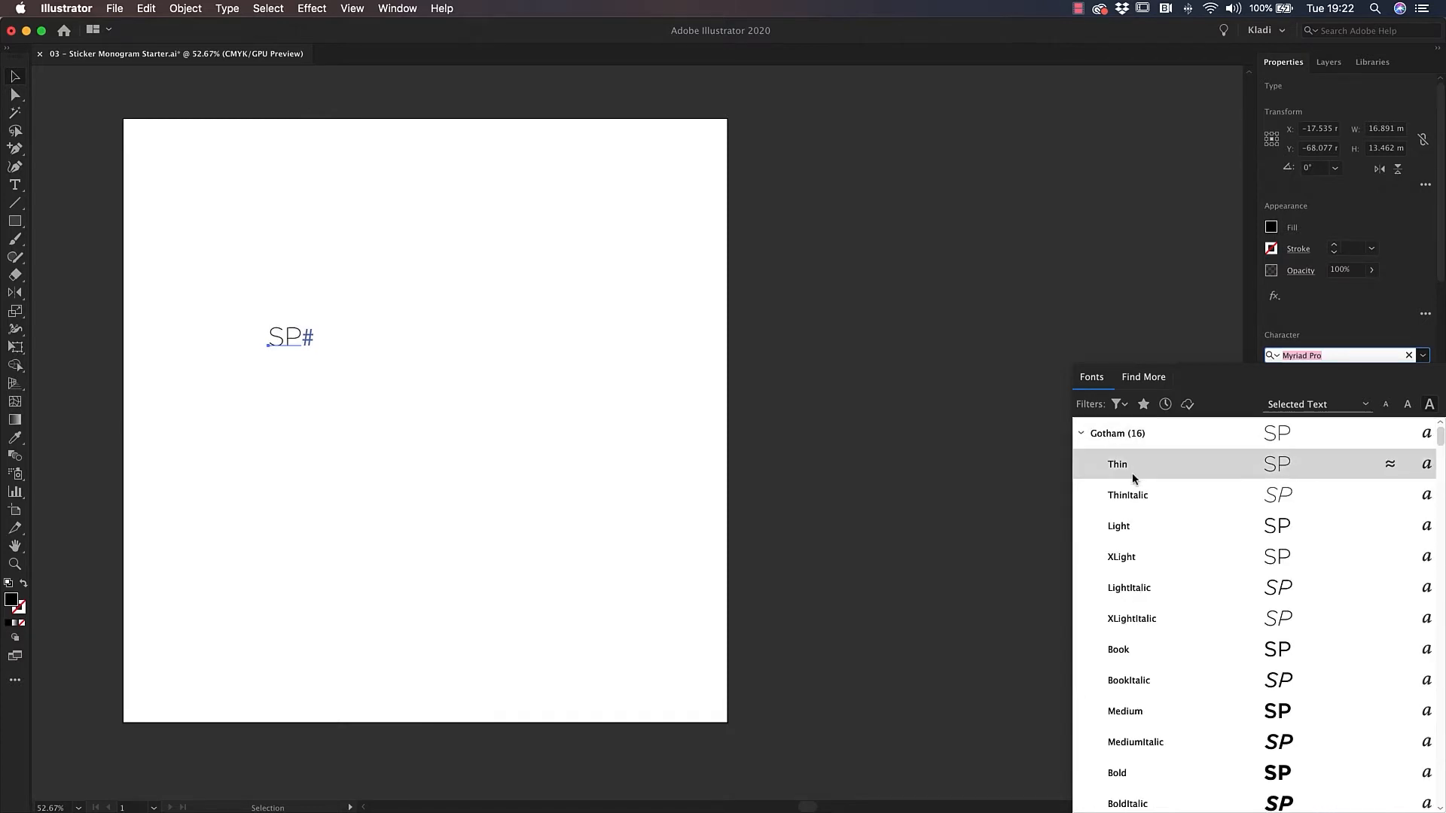
pyautogui.click(1116, 773)
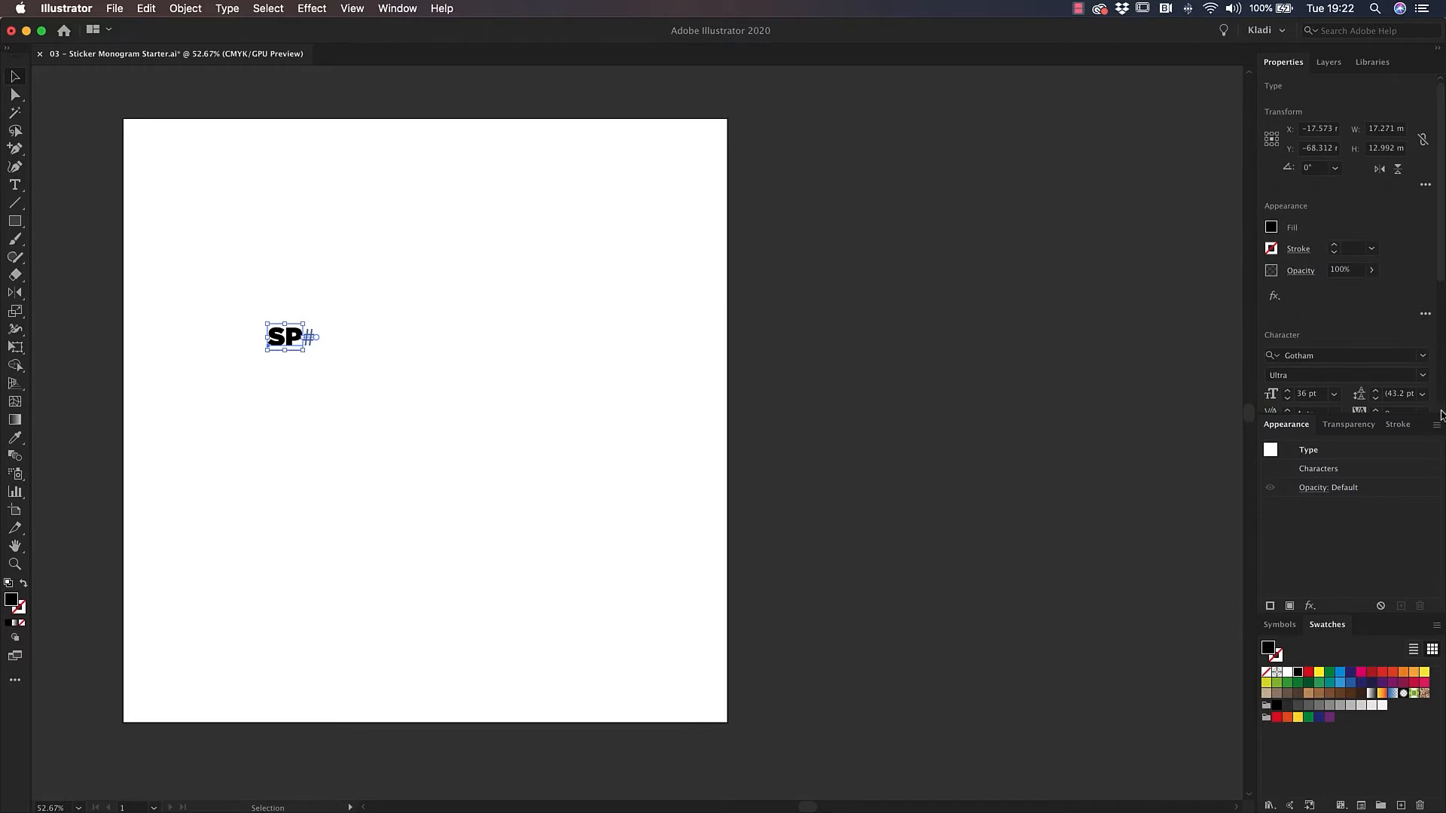
pyautogui.moveTo(1425, 360)
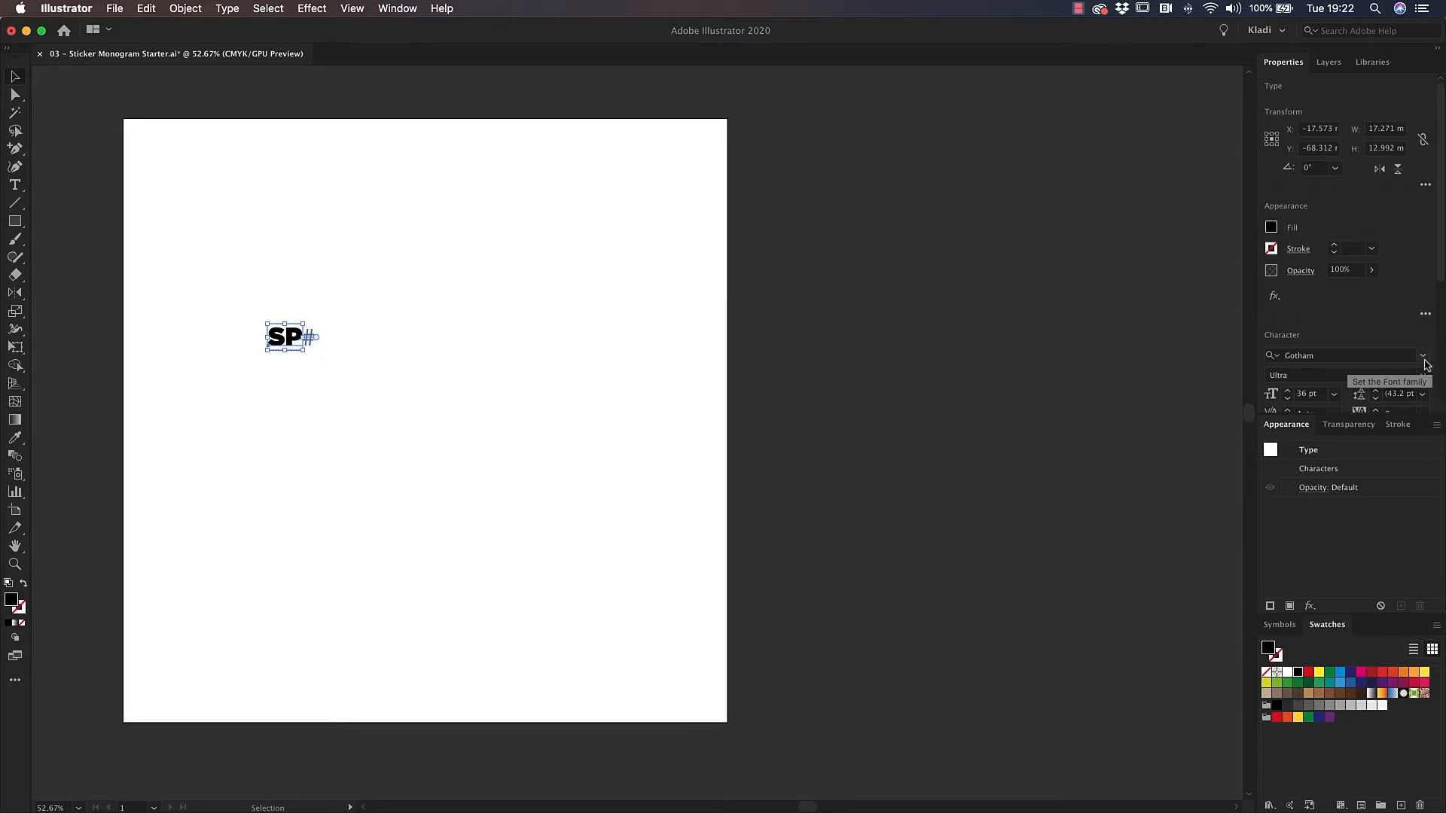
pyautogui.click(1424, 355)
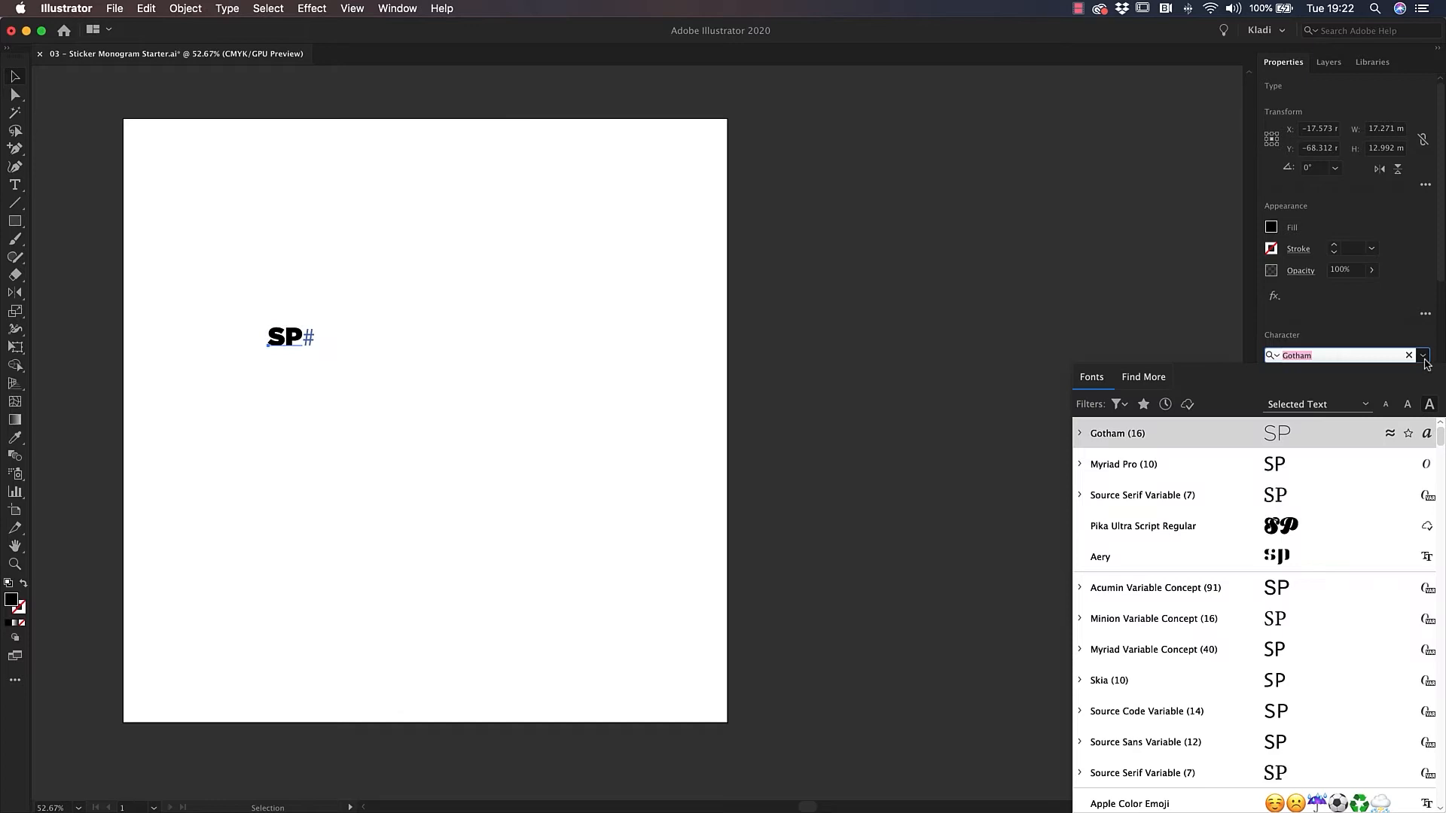
pyautogui.moveTo(1231, 387)
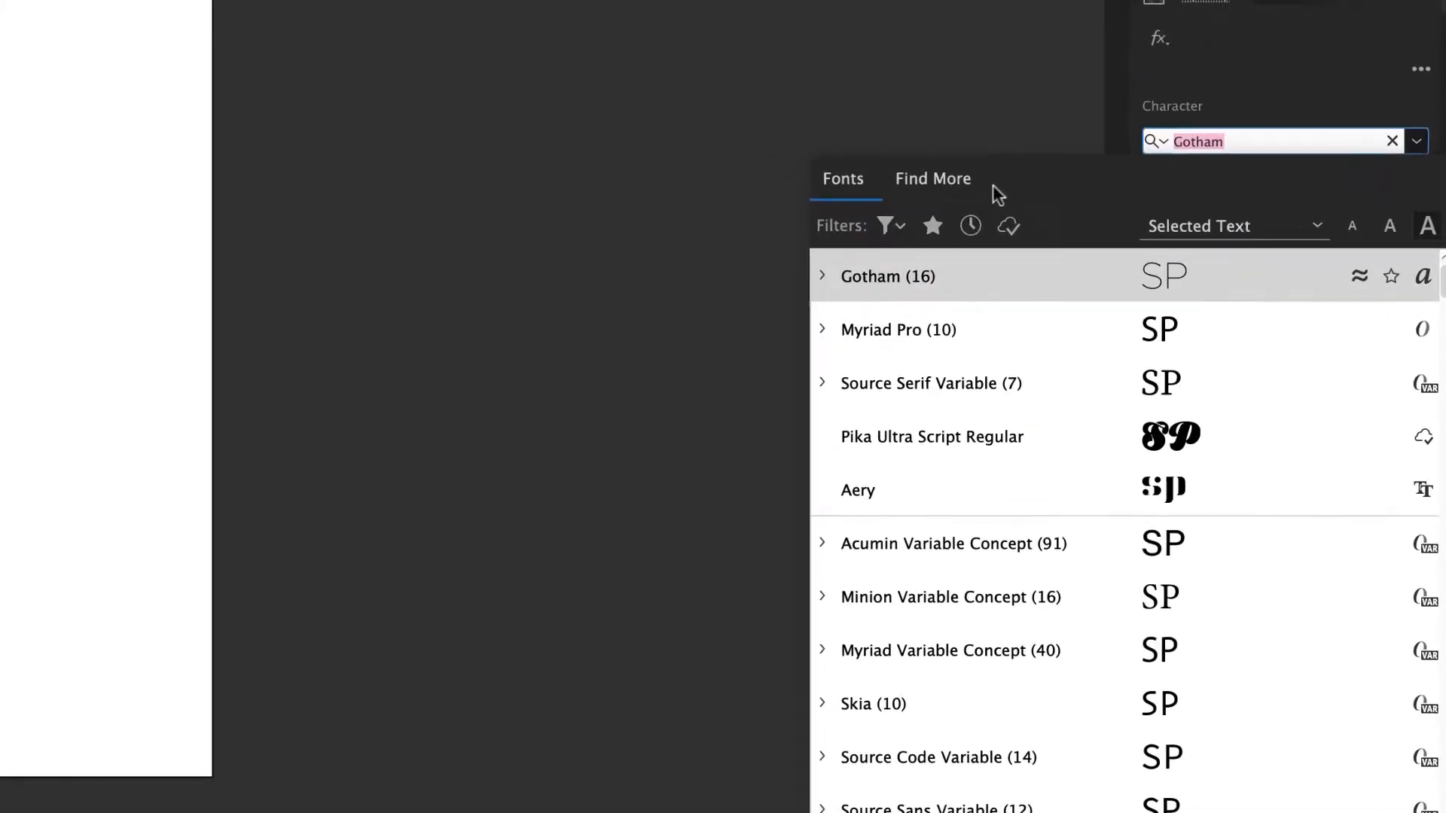
# - Browse the Find More Adobe Fonts catalogue and activate Abril Fatface
pyautogui.click(933, 178)
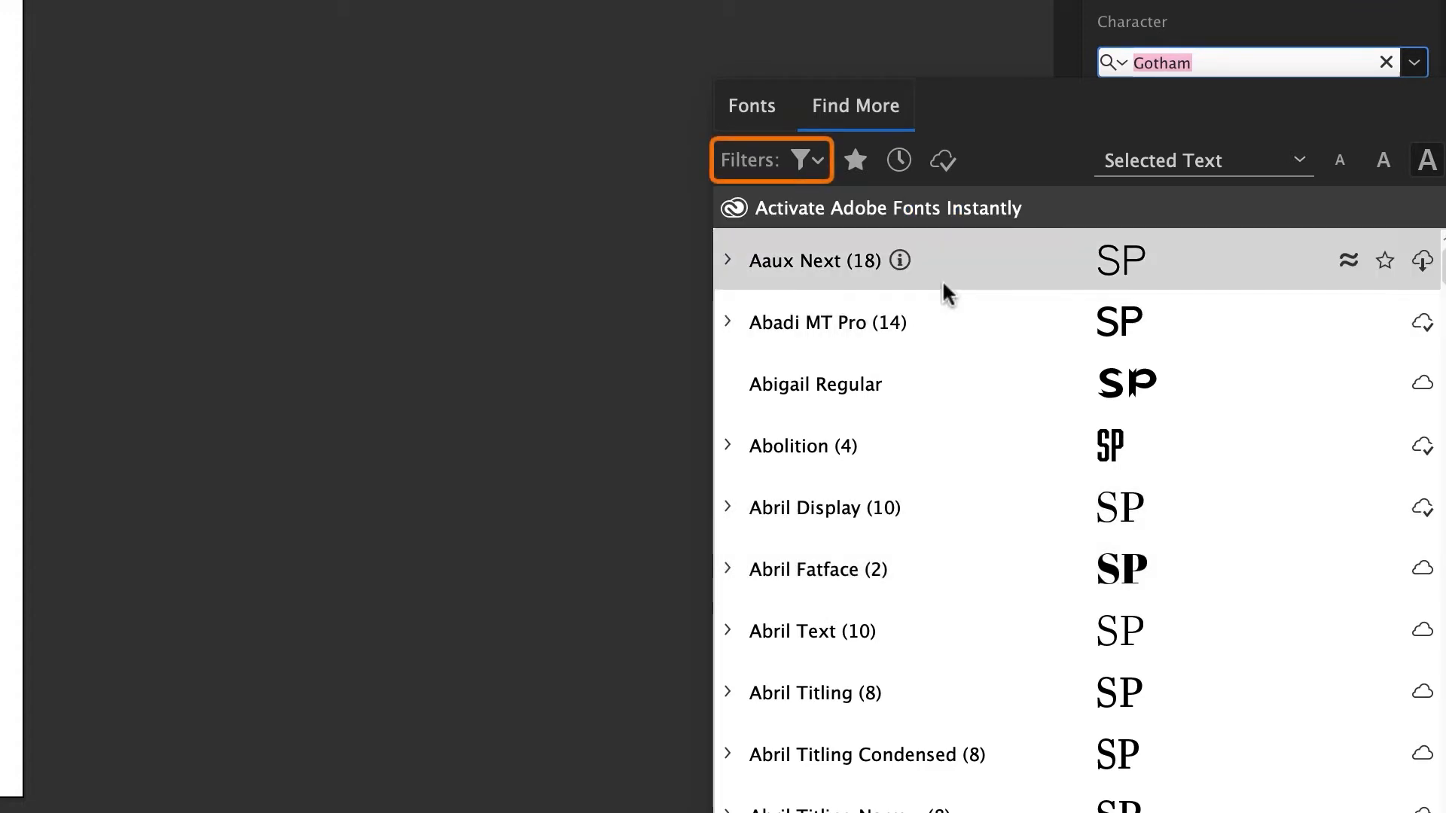
pyautogui.click(772, 160)
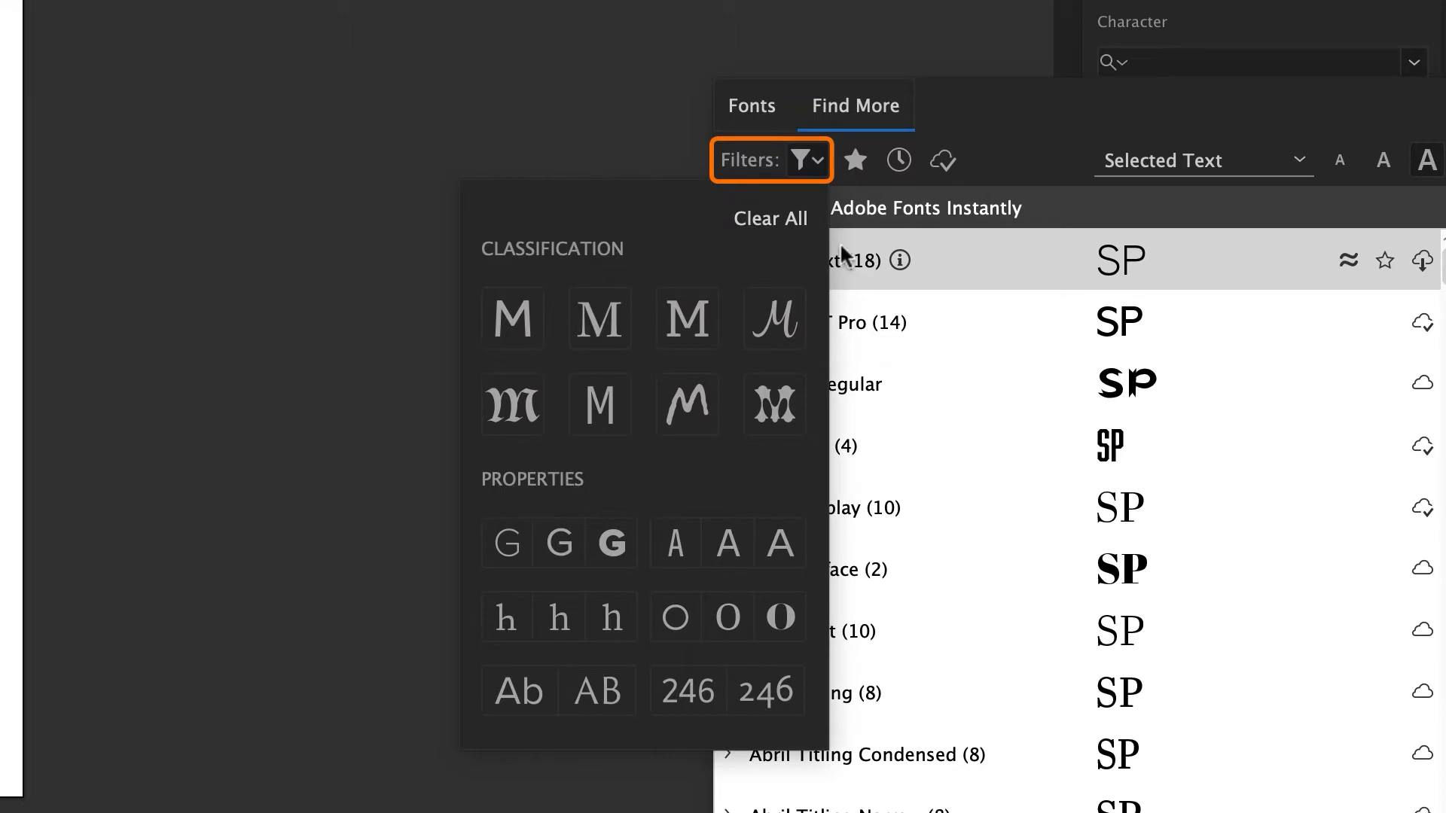
pyautogui.click(771, 160)
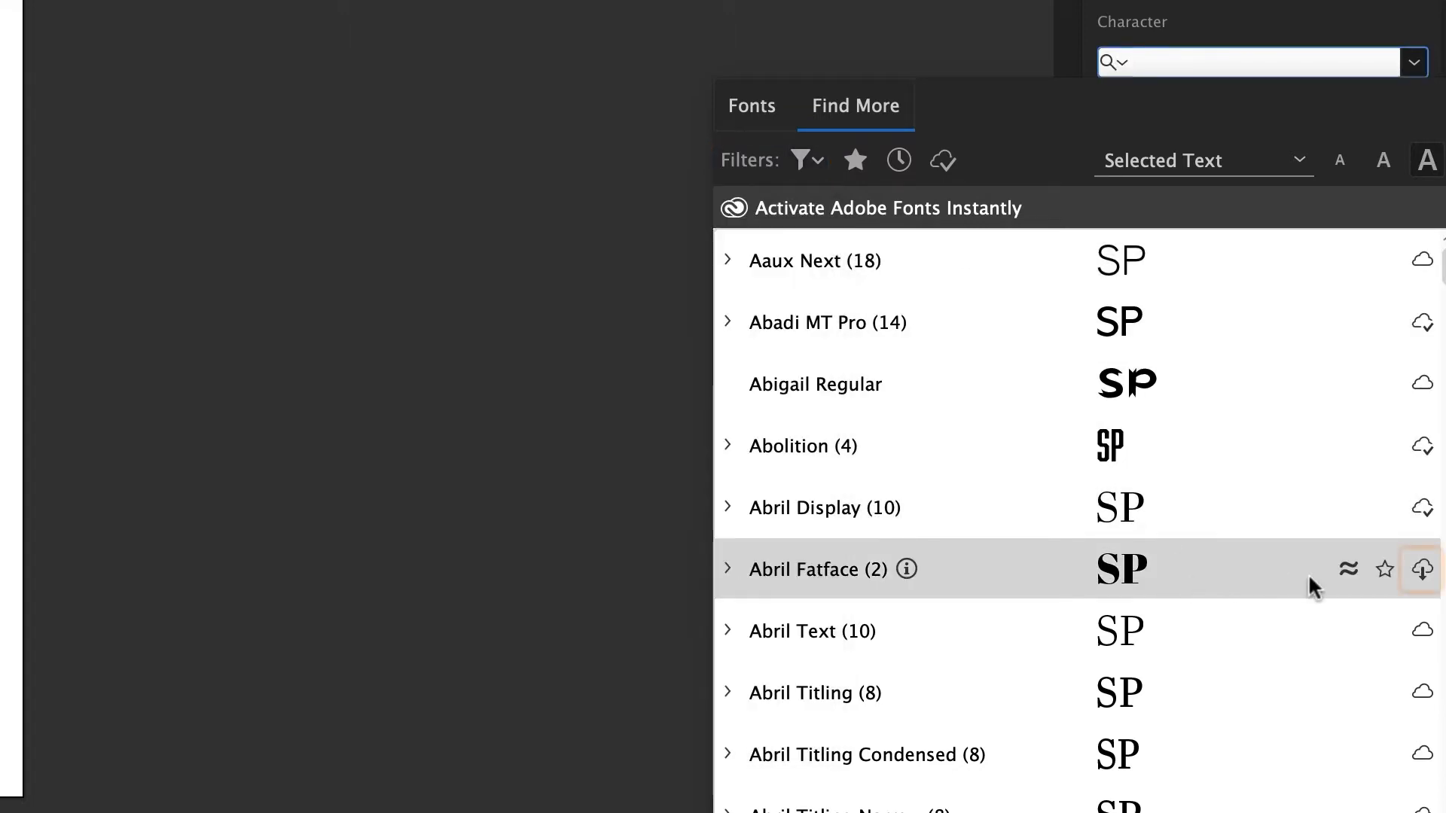
pyautogui.click(1421, 570)
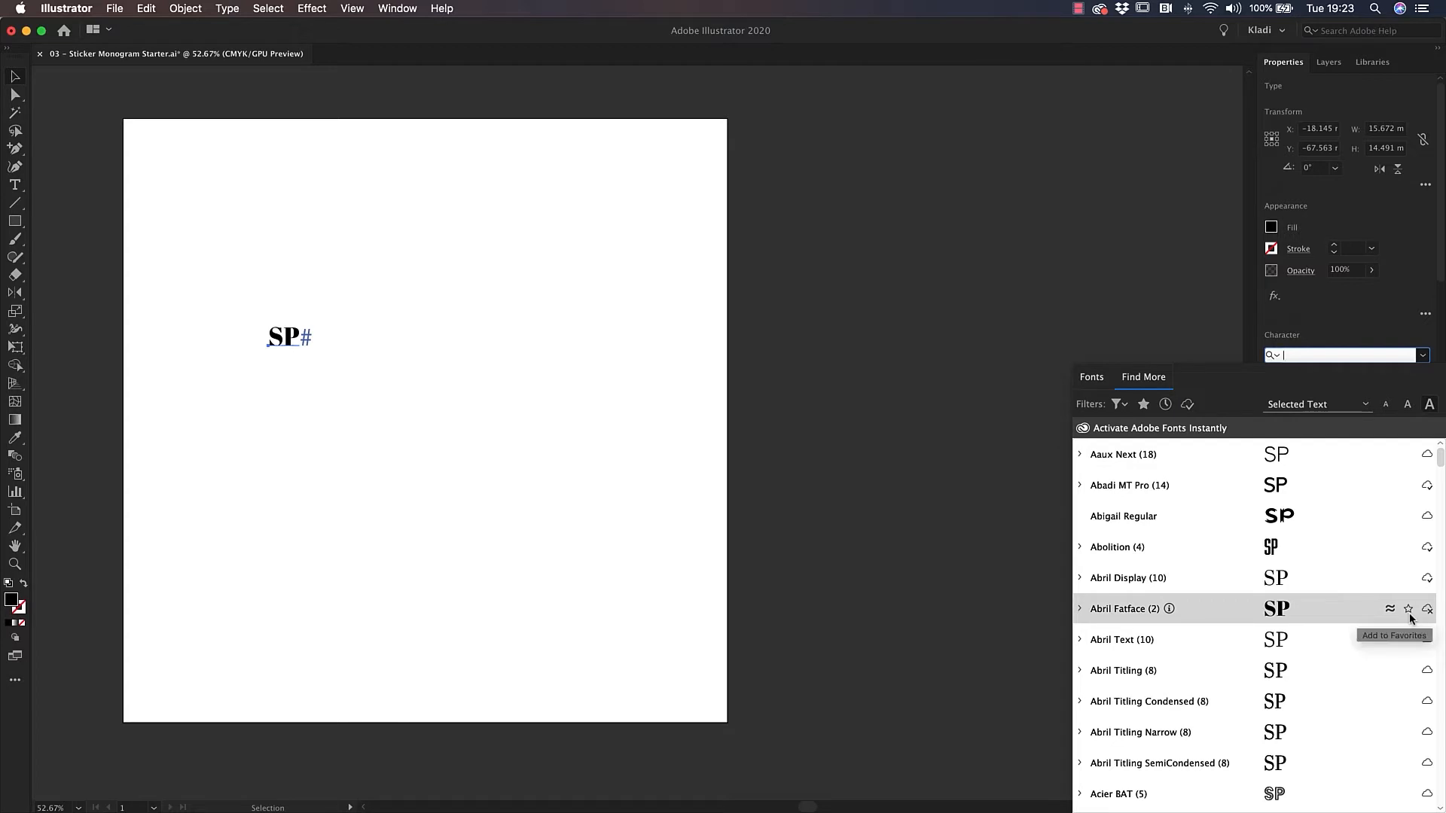
pyautogui.moveTo(1410, 627)
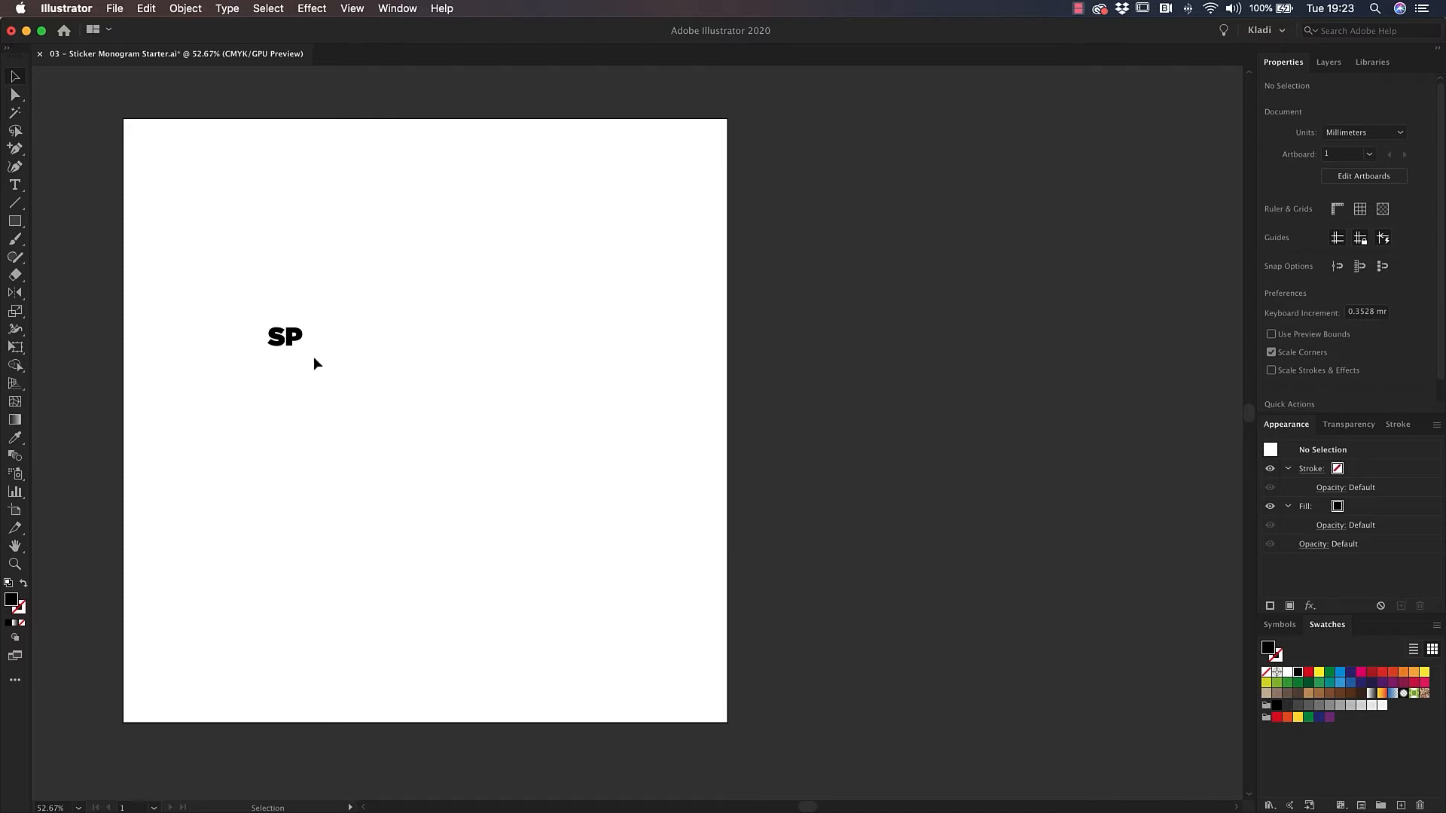
# - Outline and ungroup the SP letters, then overlap the P onto the S
pyautogui.click(284, 336)
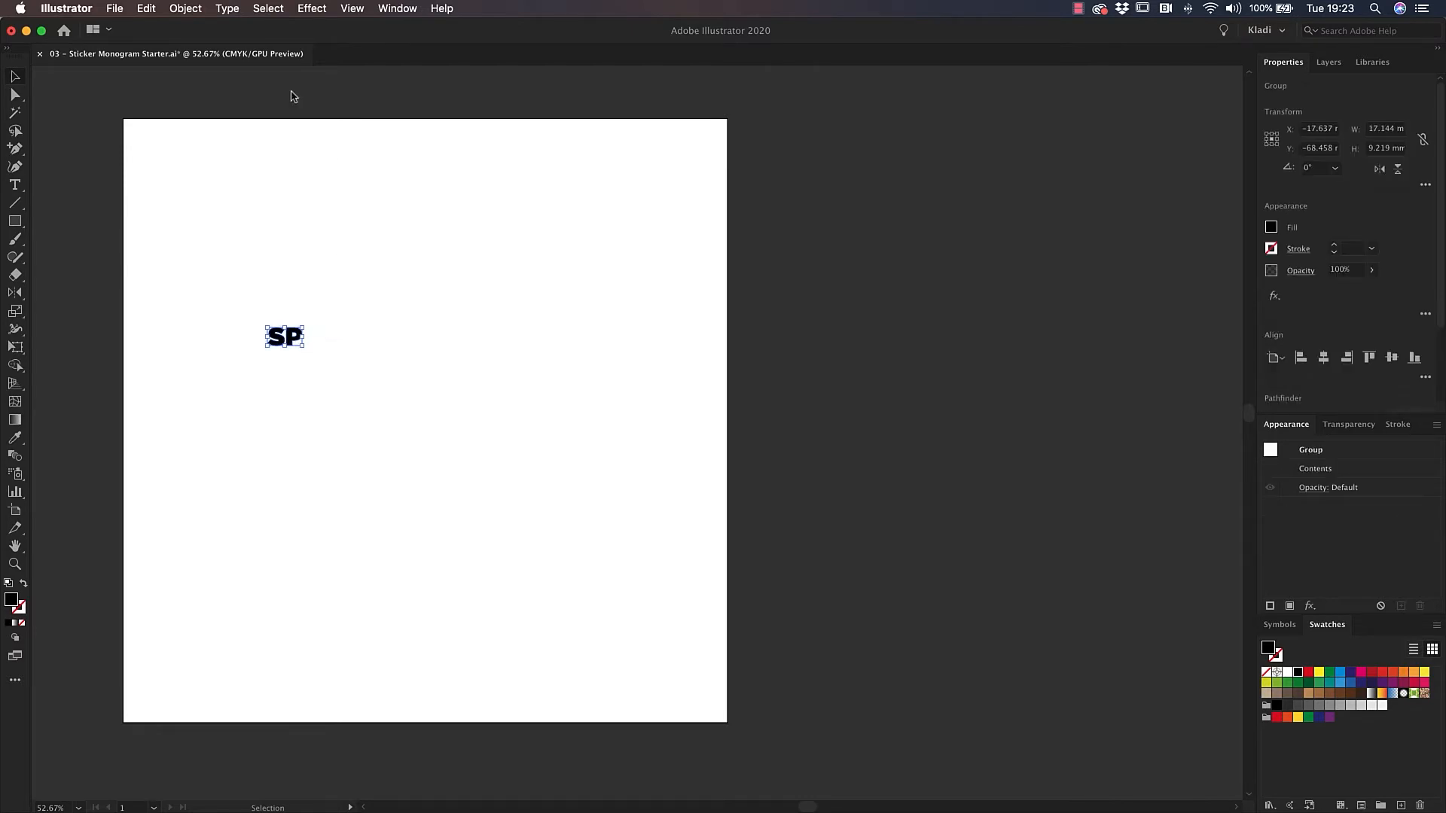
pyautogui.click(185, 9)
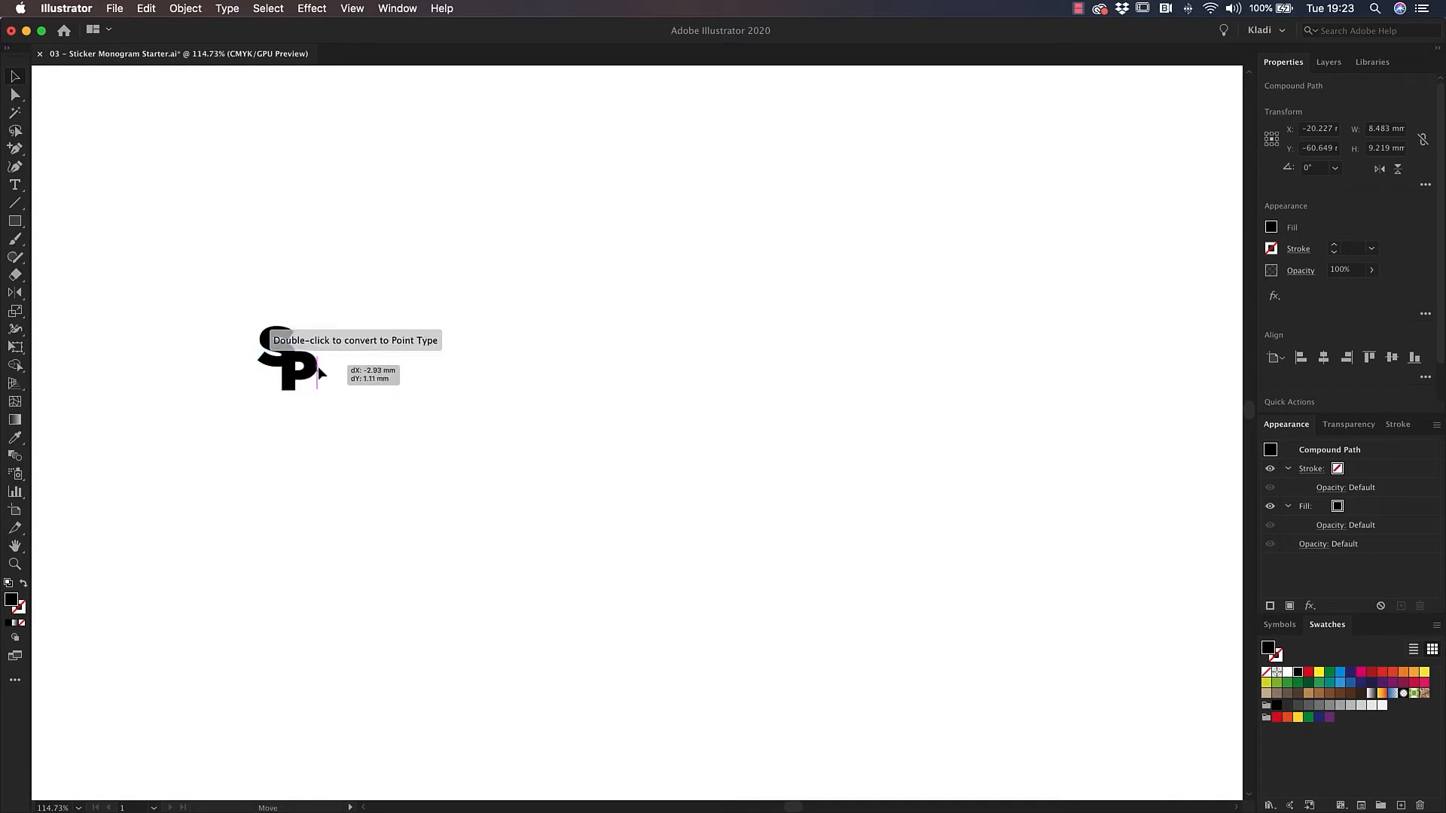
pyautogui.moveTo(295, 378); pyautogui.dragTo(318, 369)
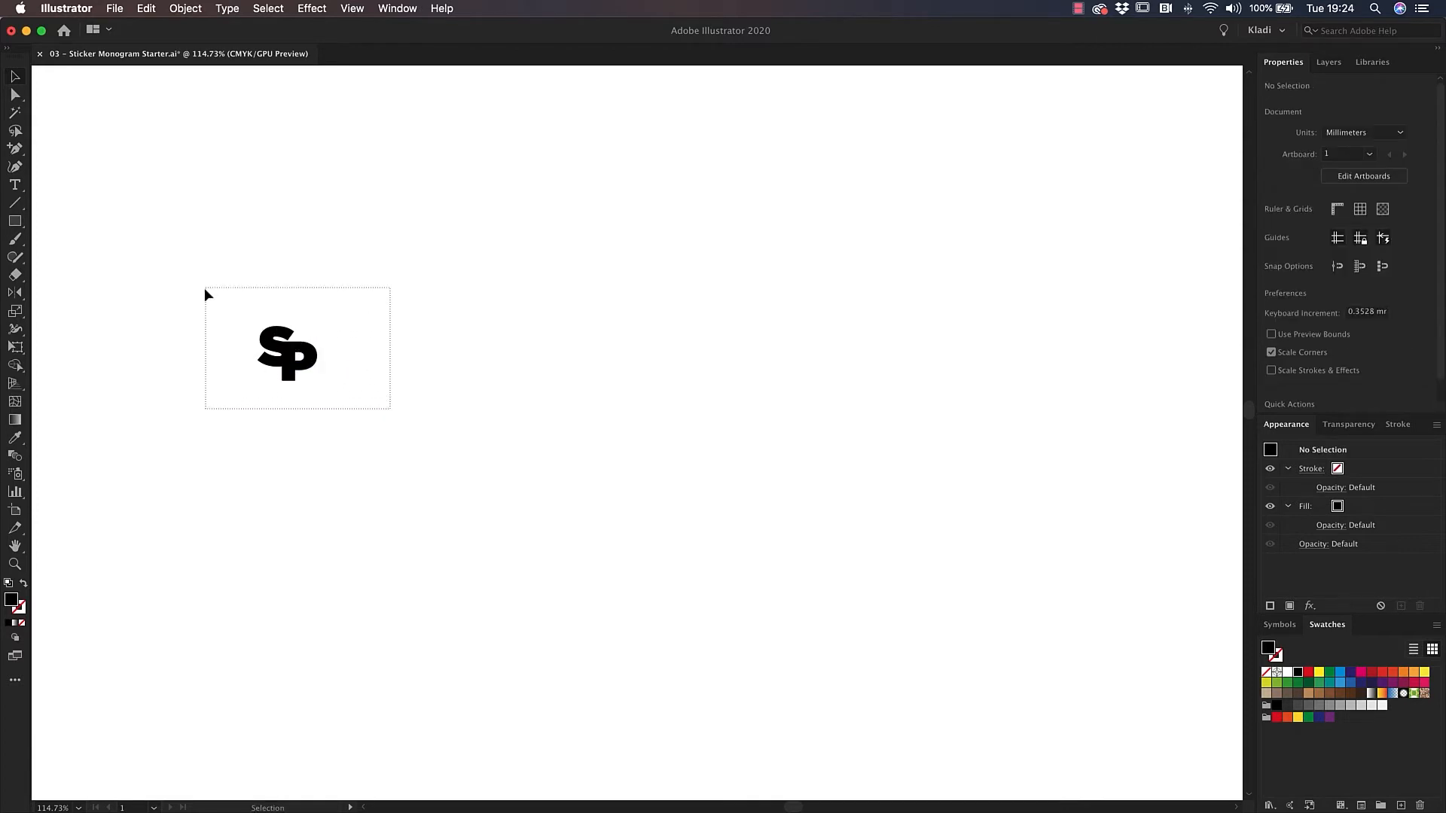
# - Unite the overlapping S and P into one shape and scale it up large
pyautogui.click(286, 354)
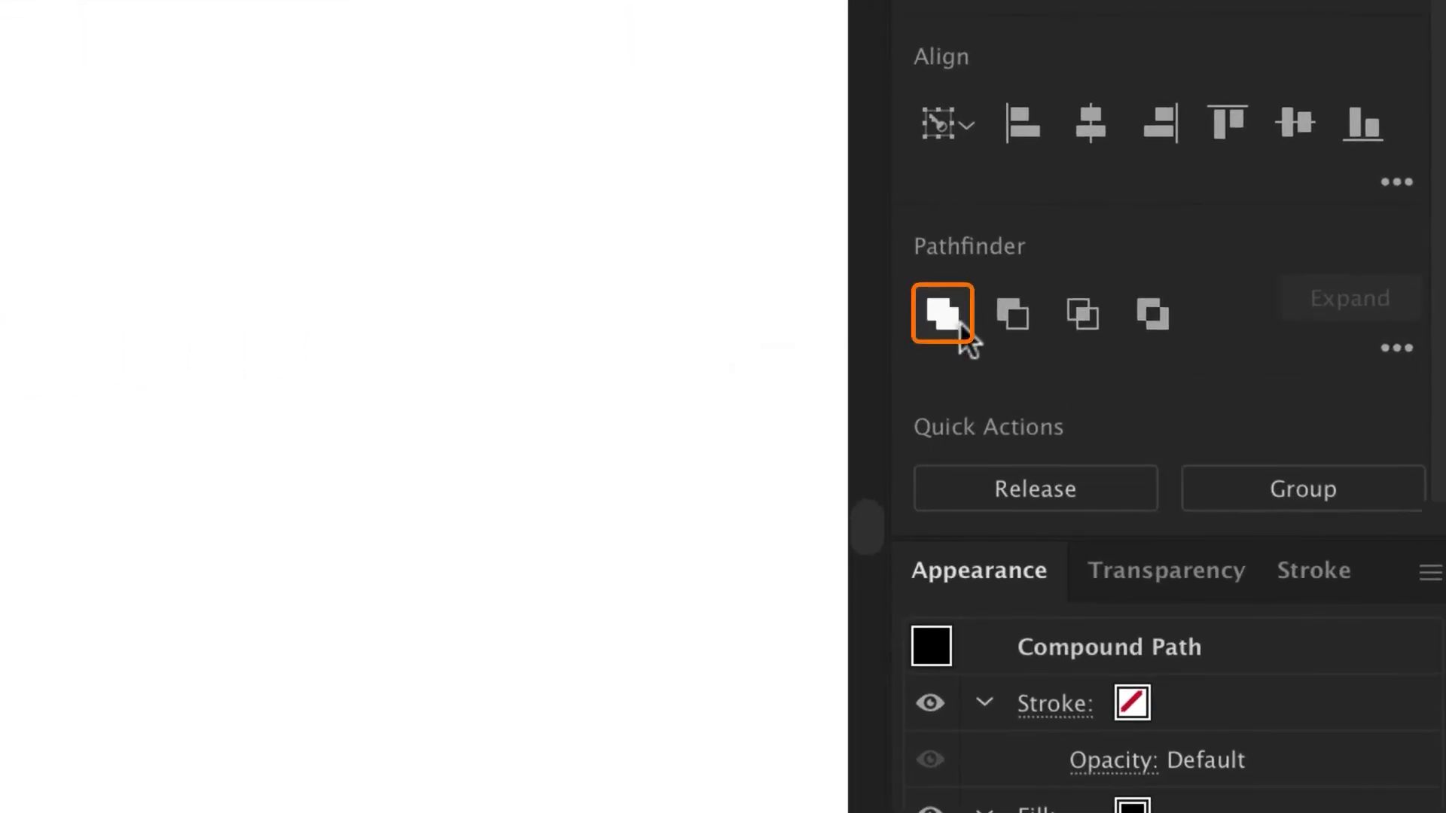
pyautogui.moveTo(940, 315)
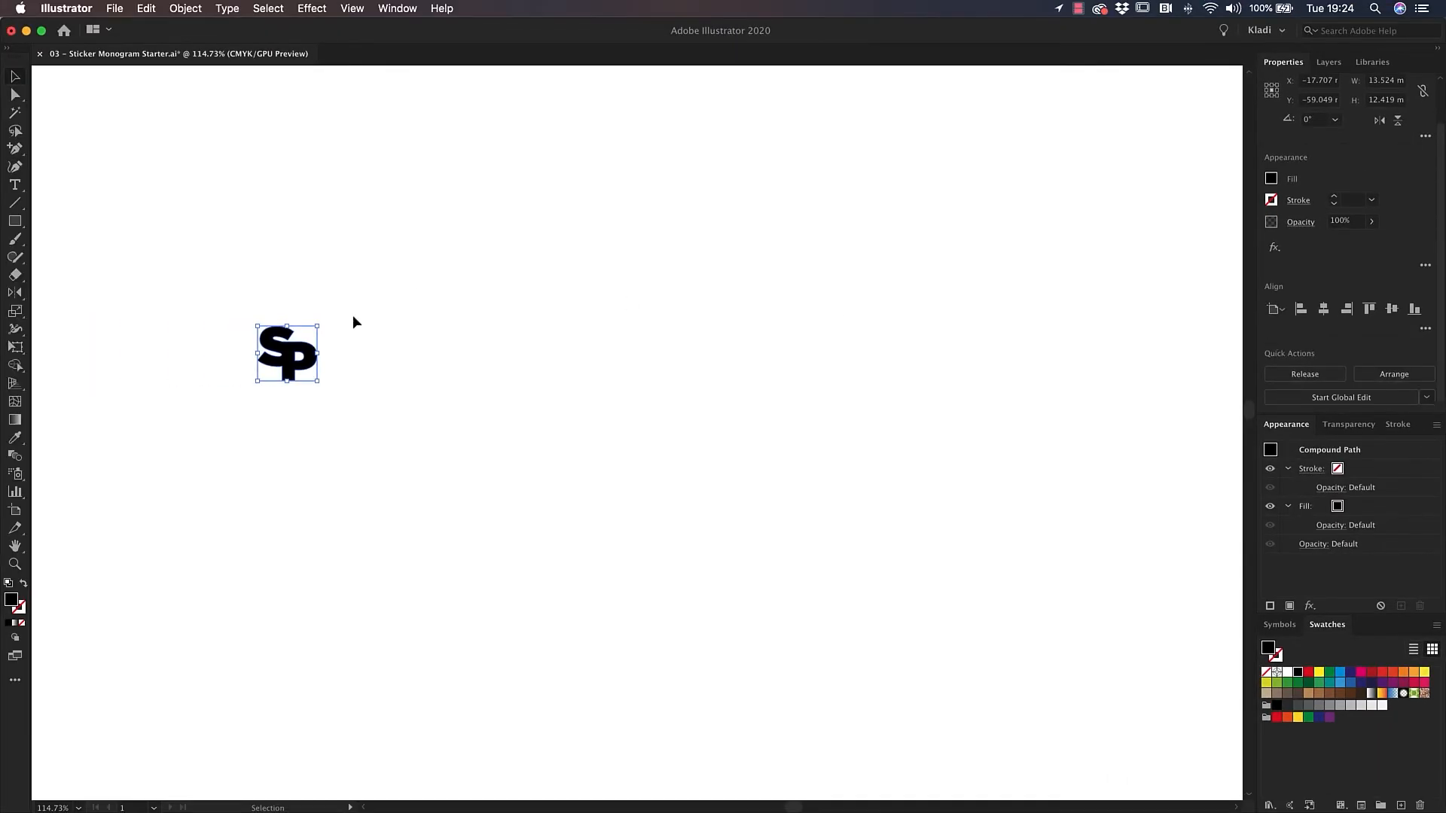
pyautogui.moveTo(318, 387); pyautogui.dragTo(427, 380)
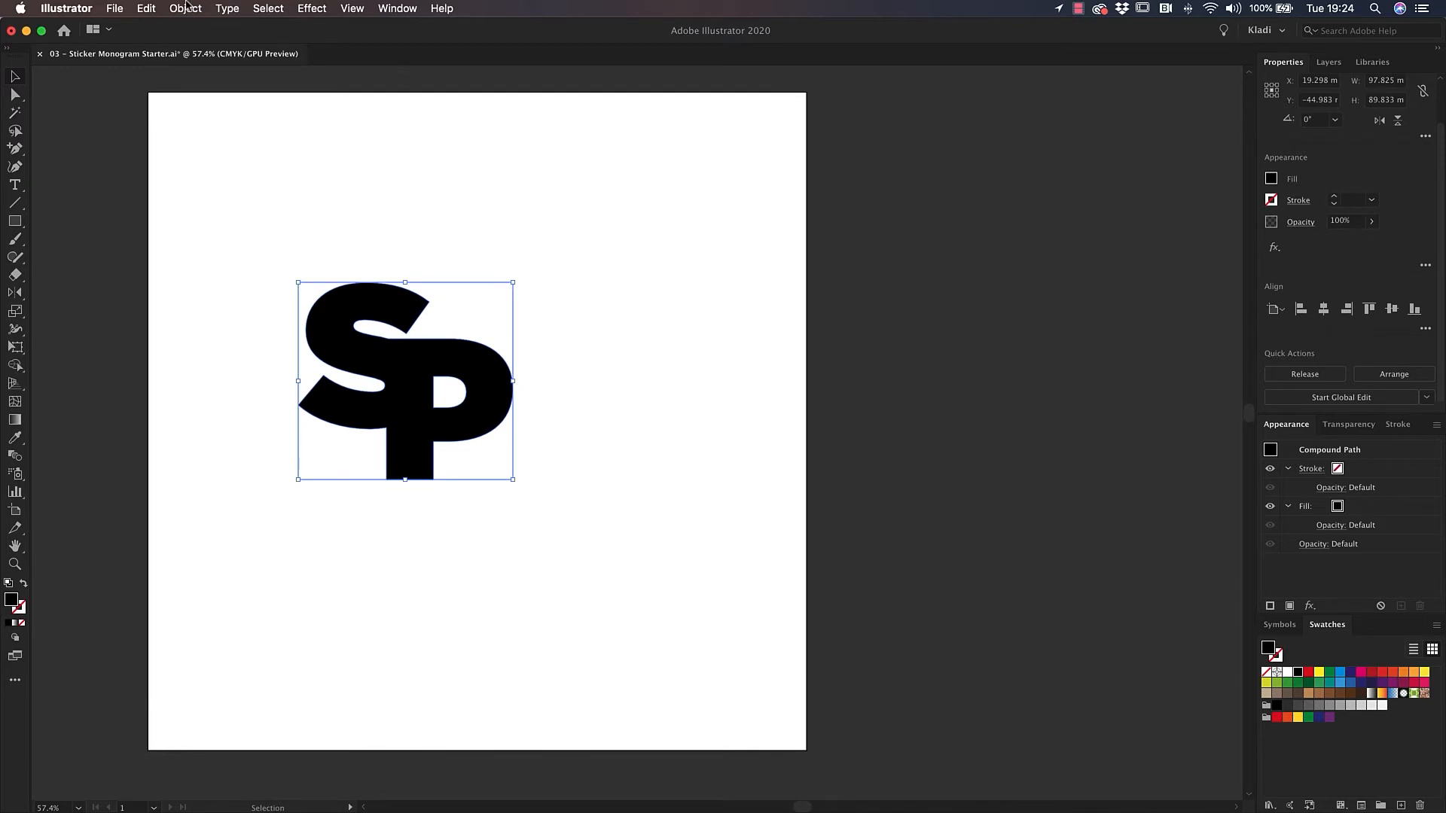
# - Start an Offset Path of 4 mm around the merged SP shape
pyautogui.click(184, 9)
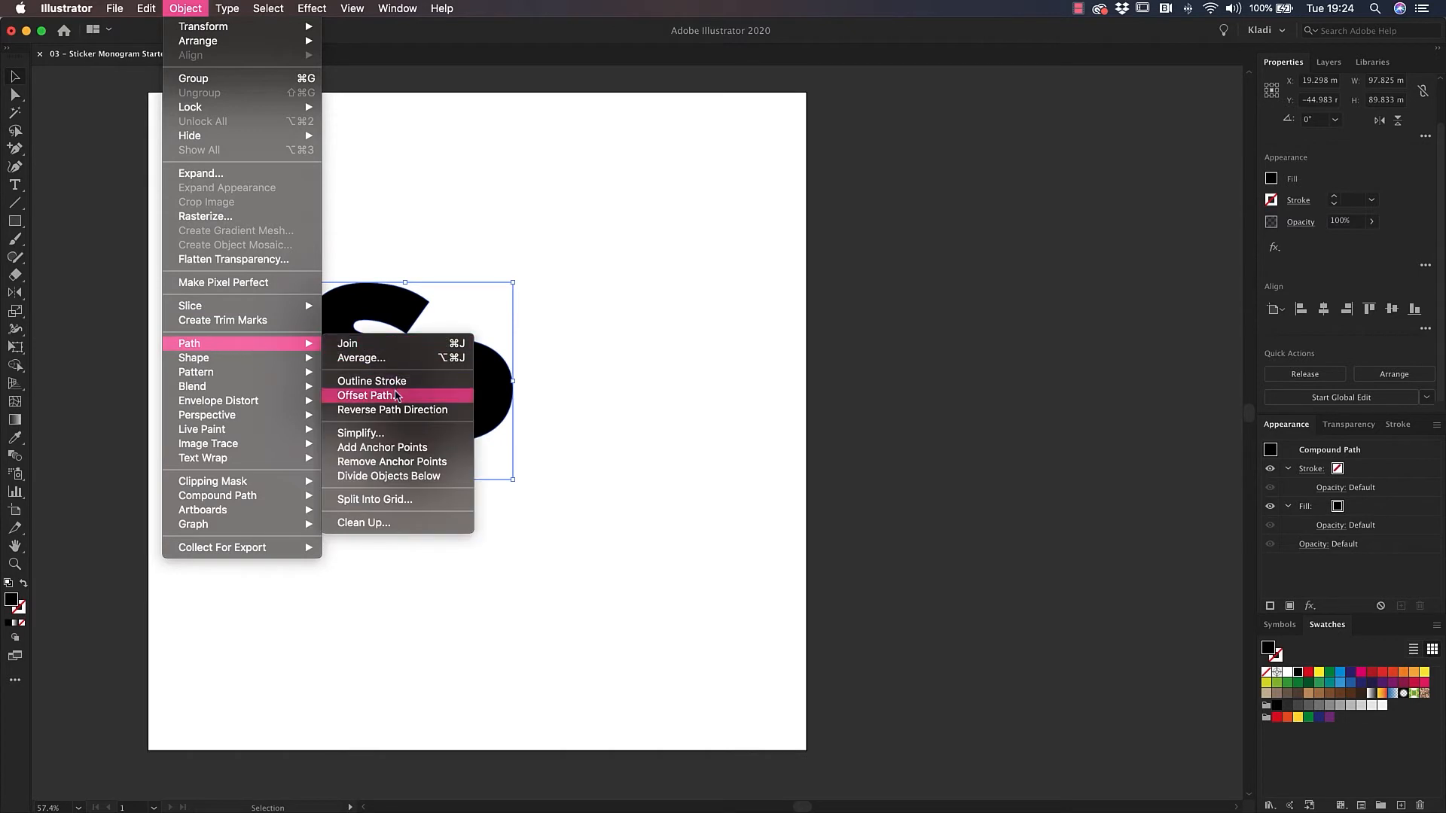
pyautogui.click(368, 395)
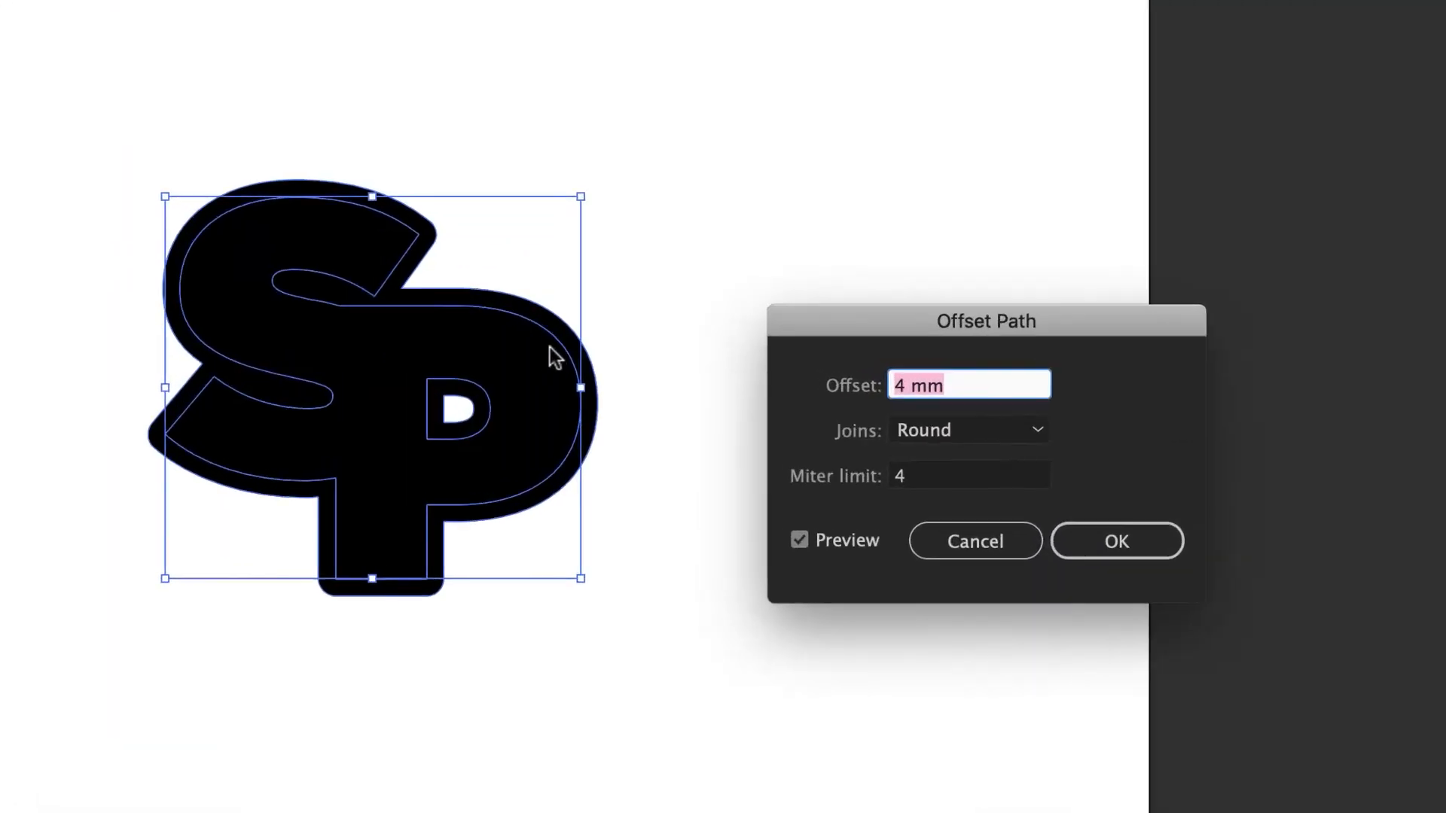
pyautogui.moveTo(985, 321); pyautogui.dragTo(1145, 306)
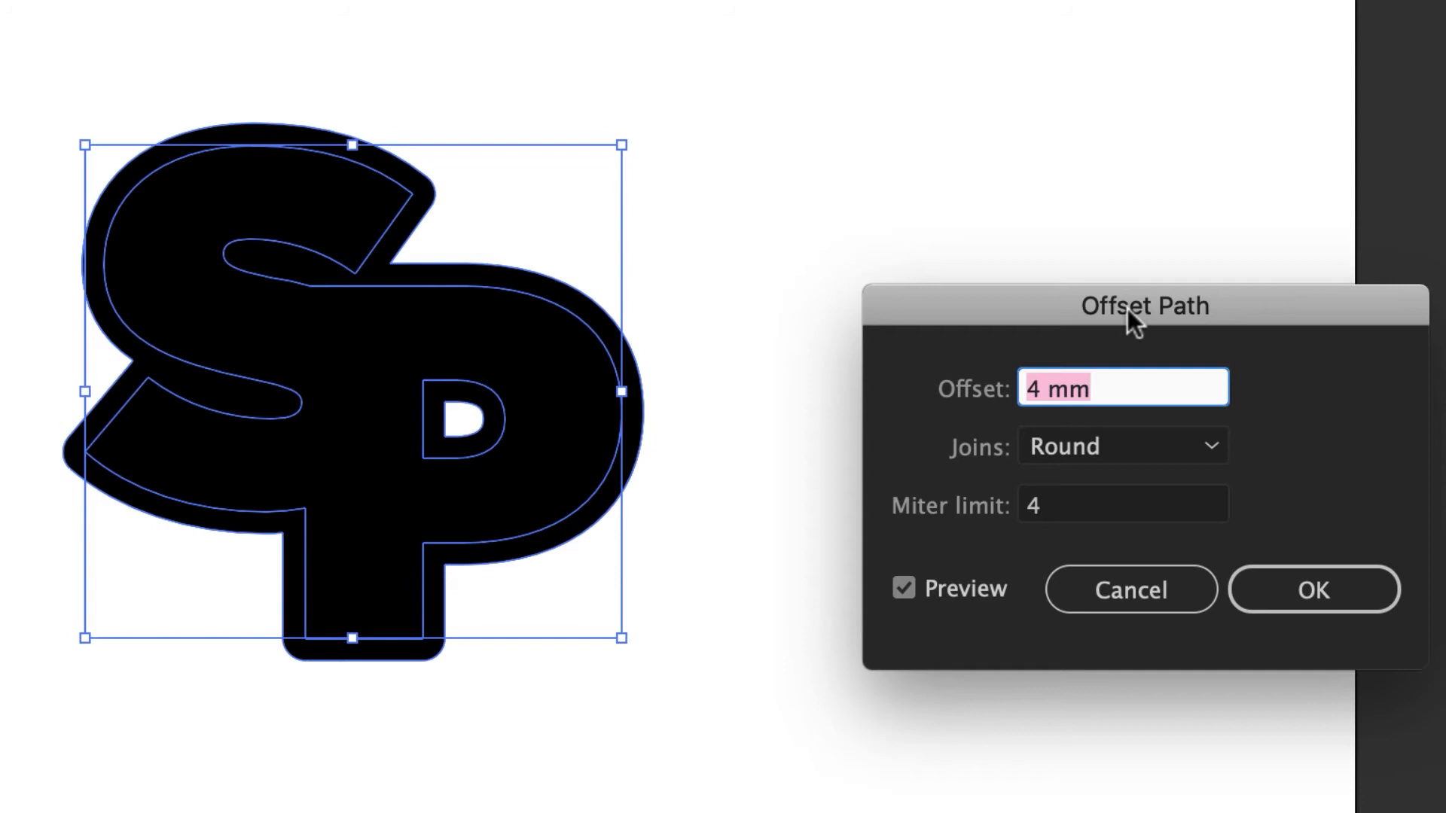
pyautogui.click(1088, 389)
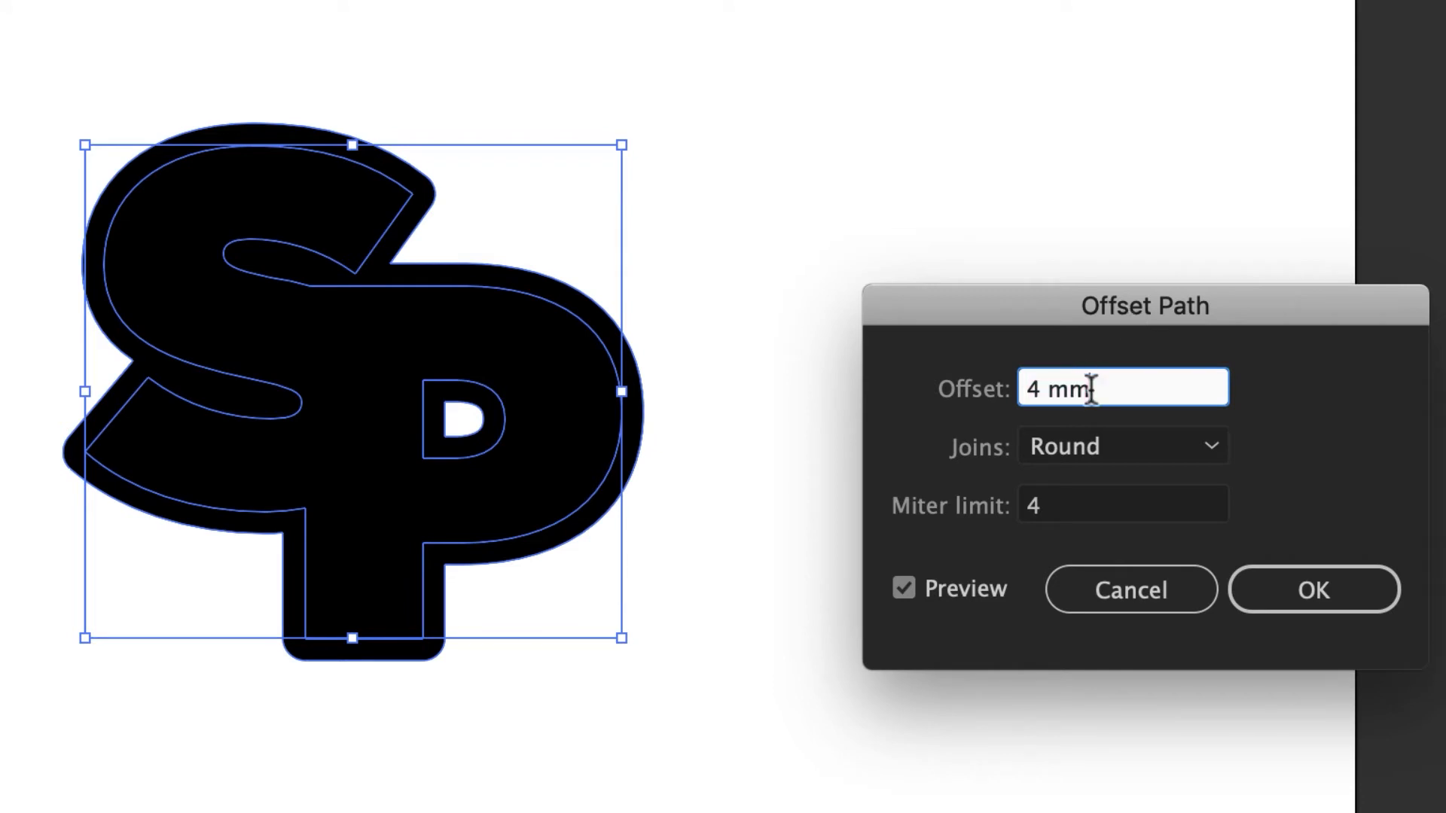
# - Compare Miter and Bevel joins, settle on Round joins and apply the offset
pyautogui.click(1120, 446)
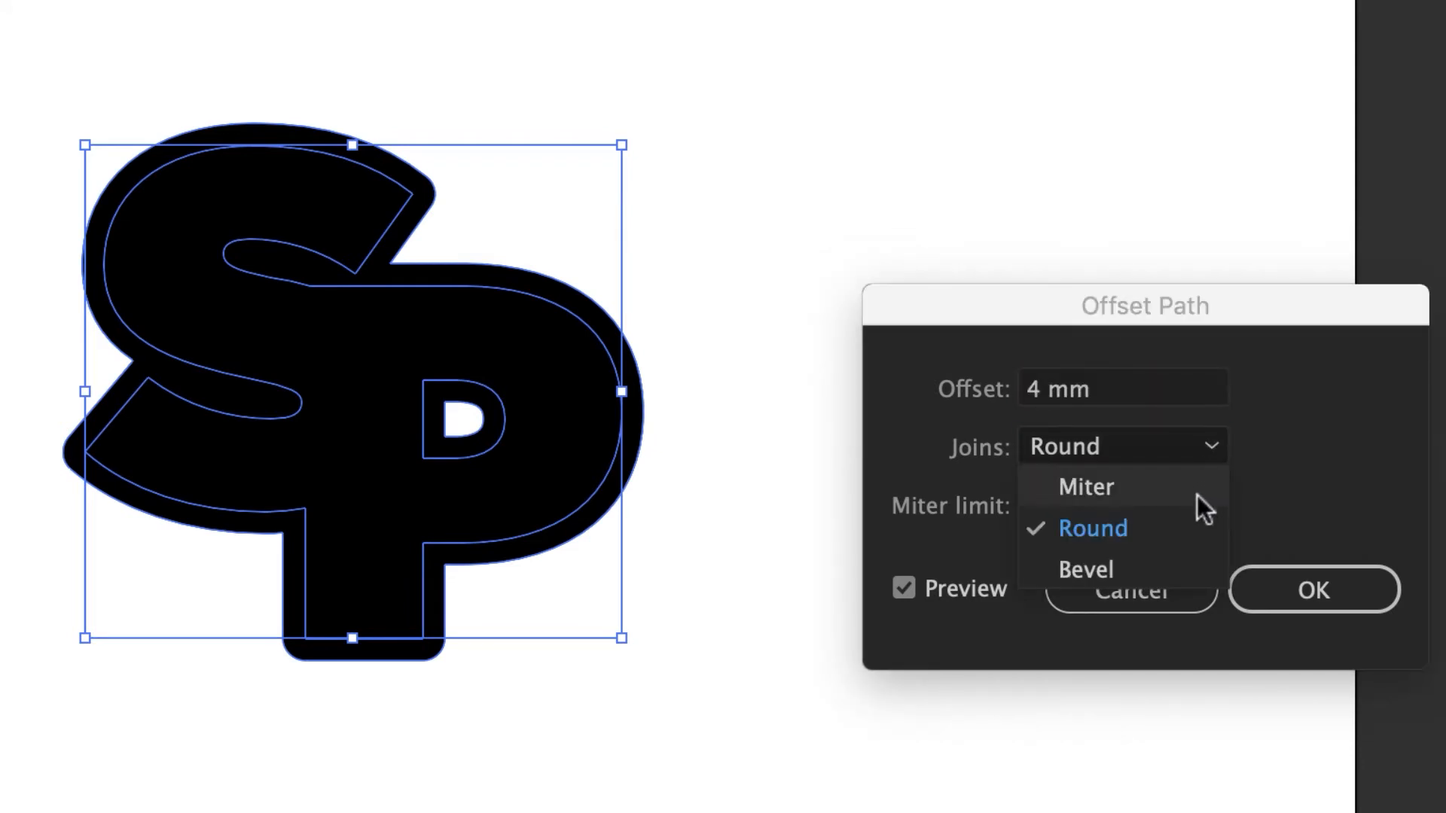
pyautogui.click(1086, 487)
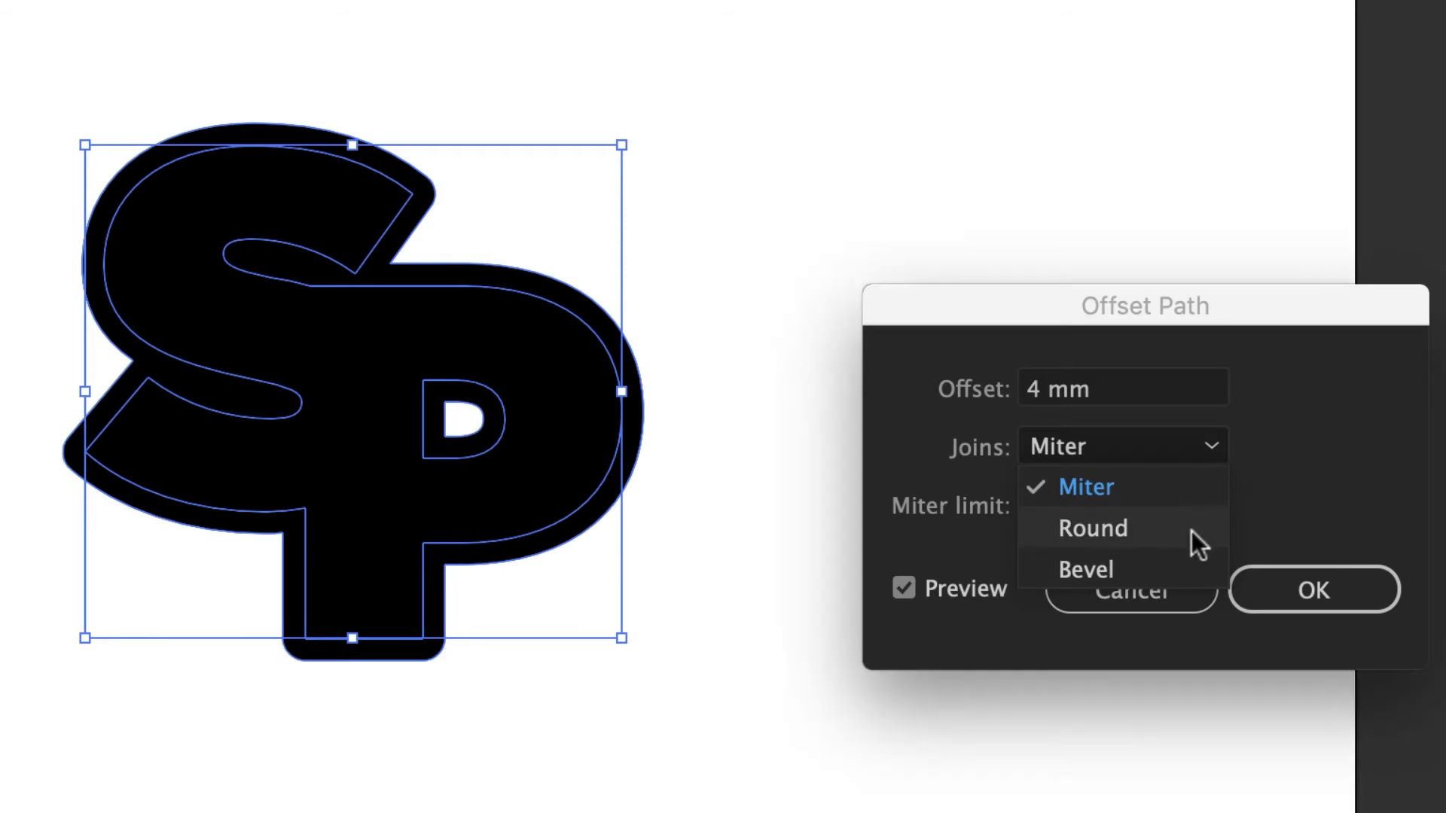
pyautogui.click(1093, 527)
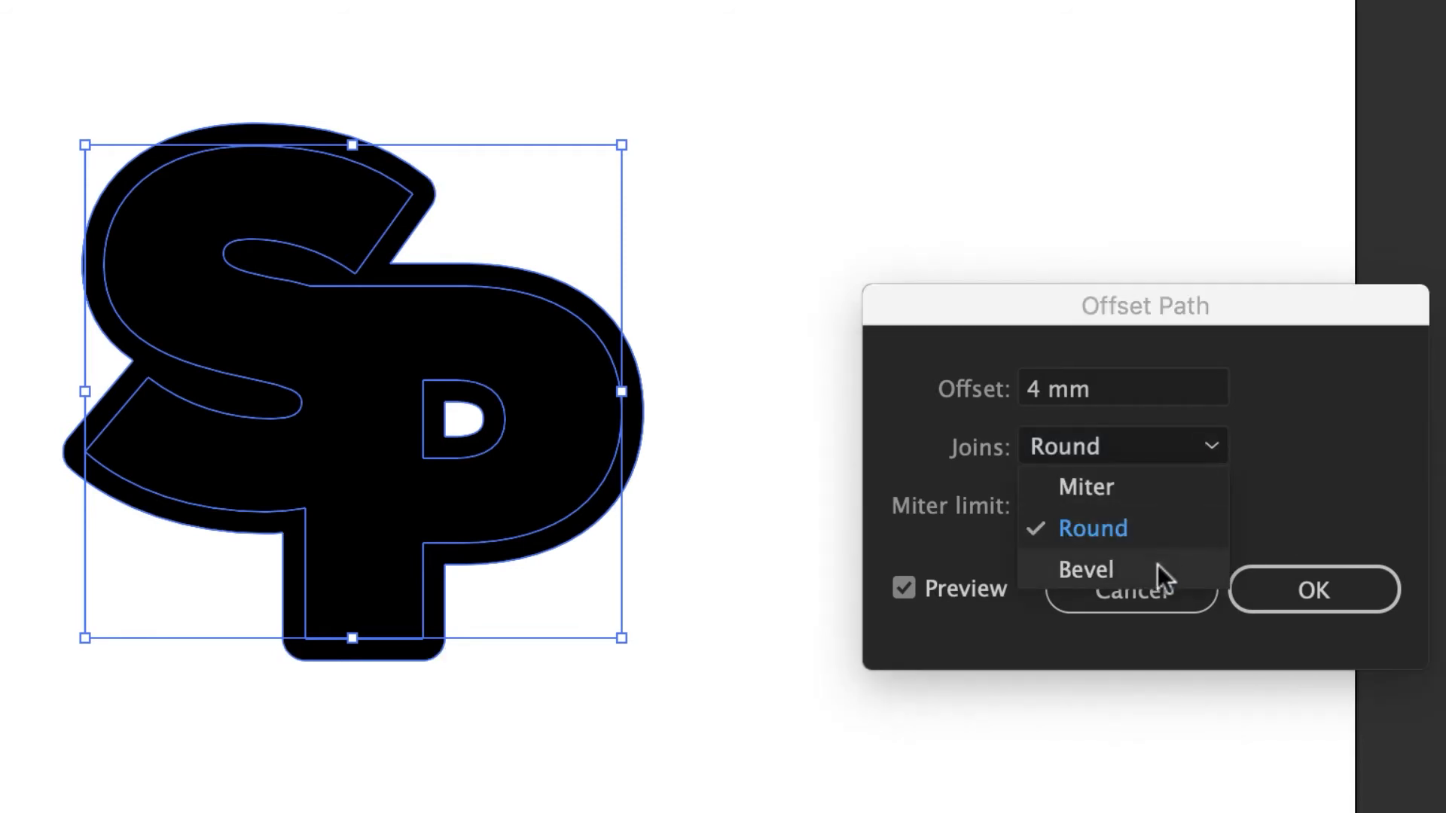
pyautogui.click(1087, 569)
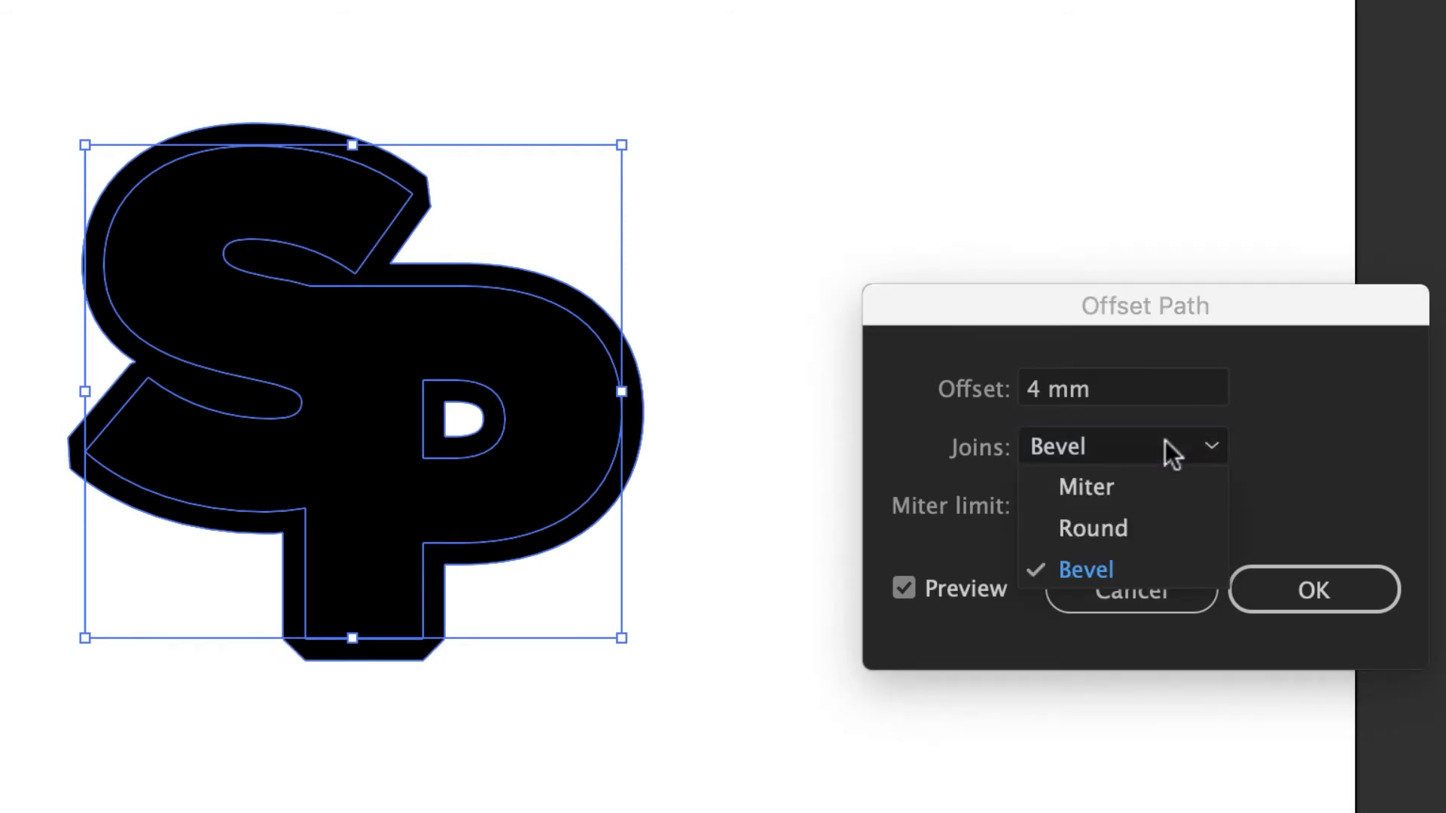
pyautogui.click(1092, 527)
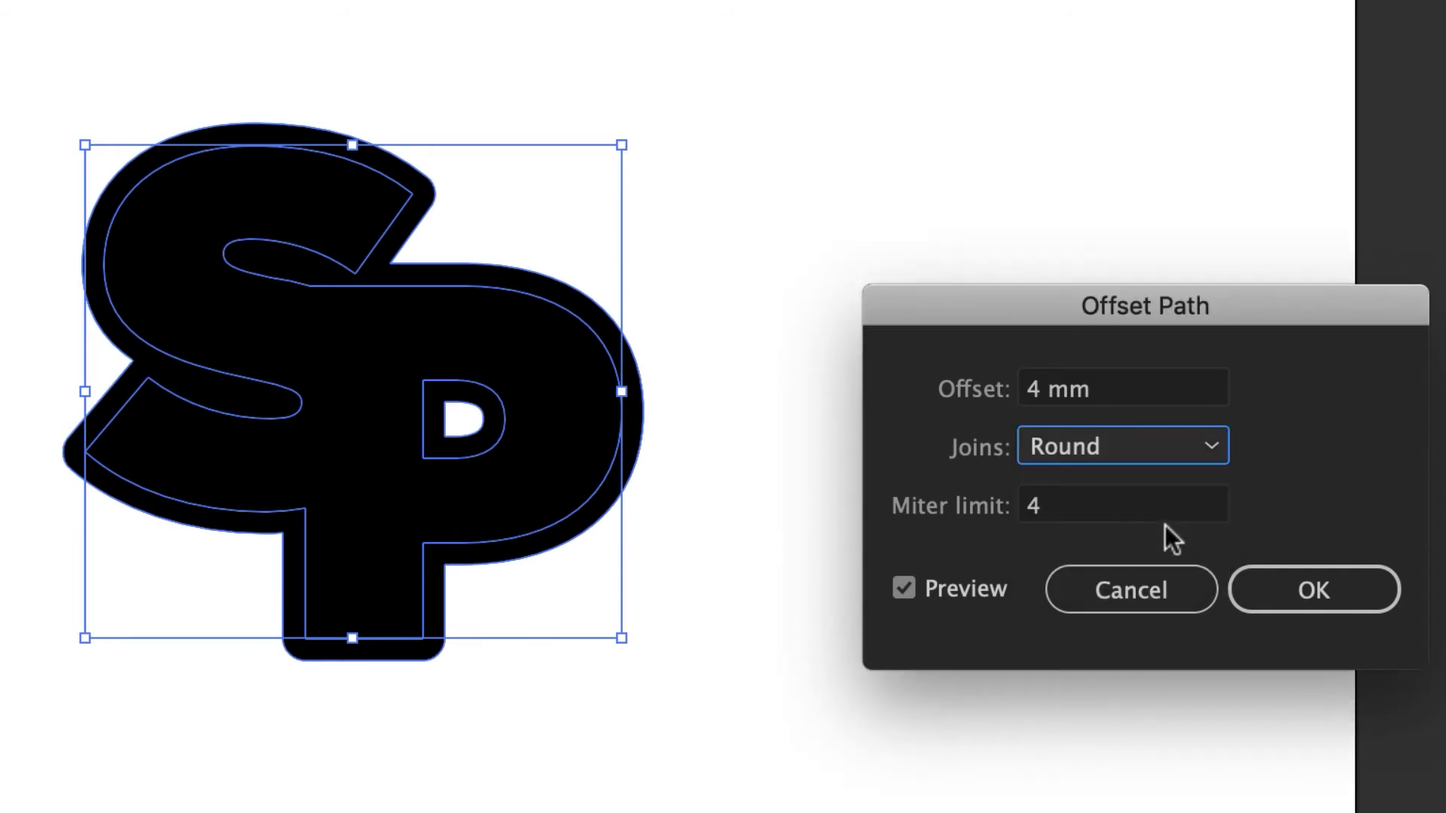
pyautogui.moveTo(420, 208)
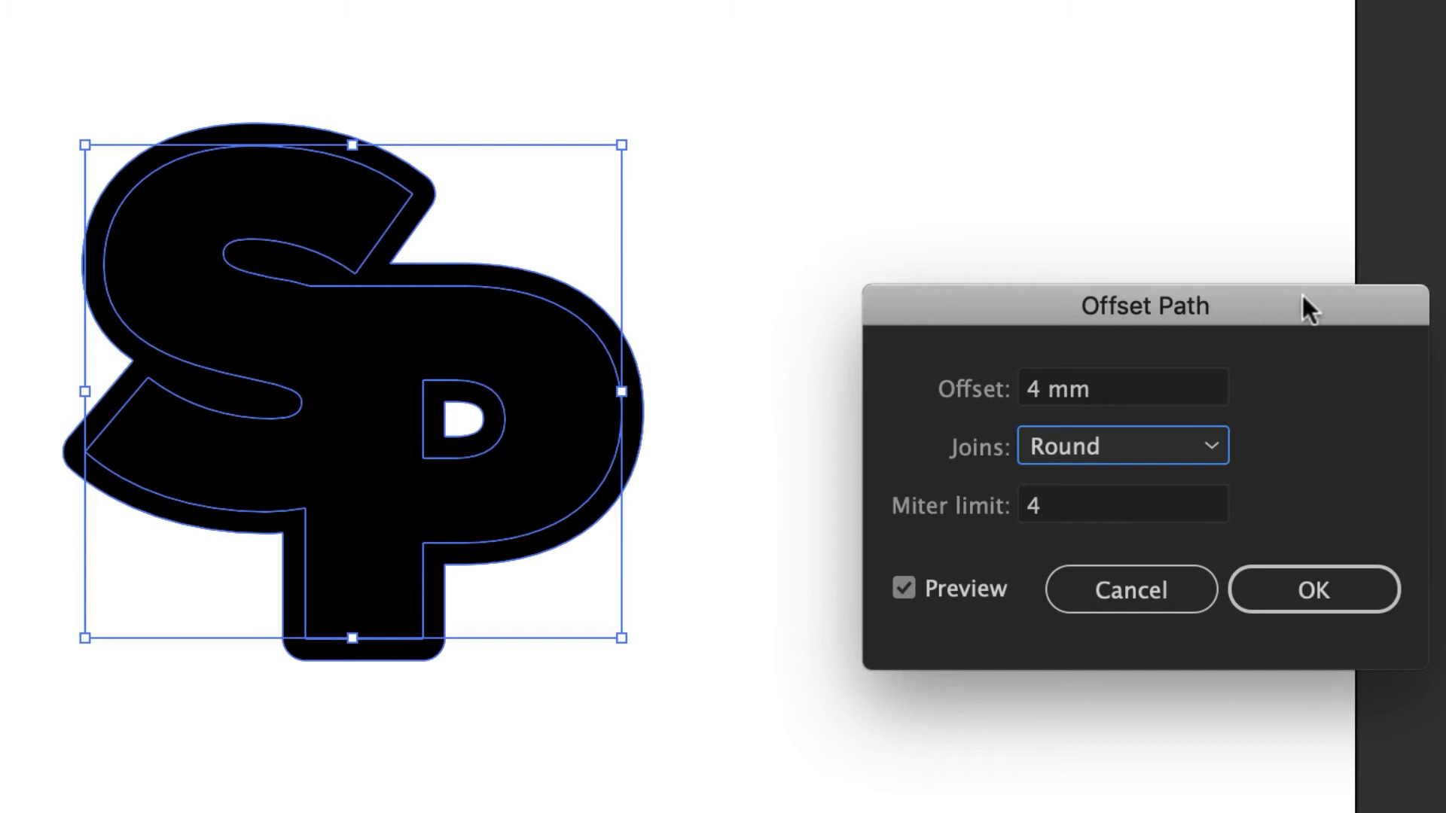
pyautogui.click(1313, 589)
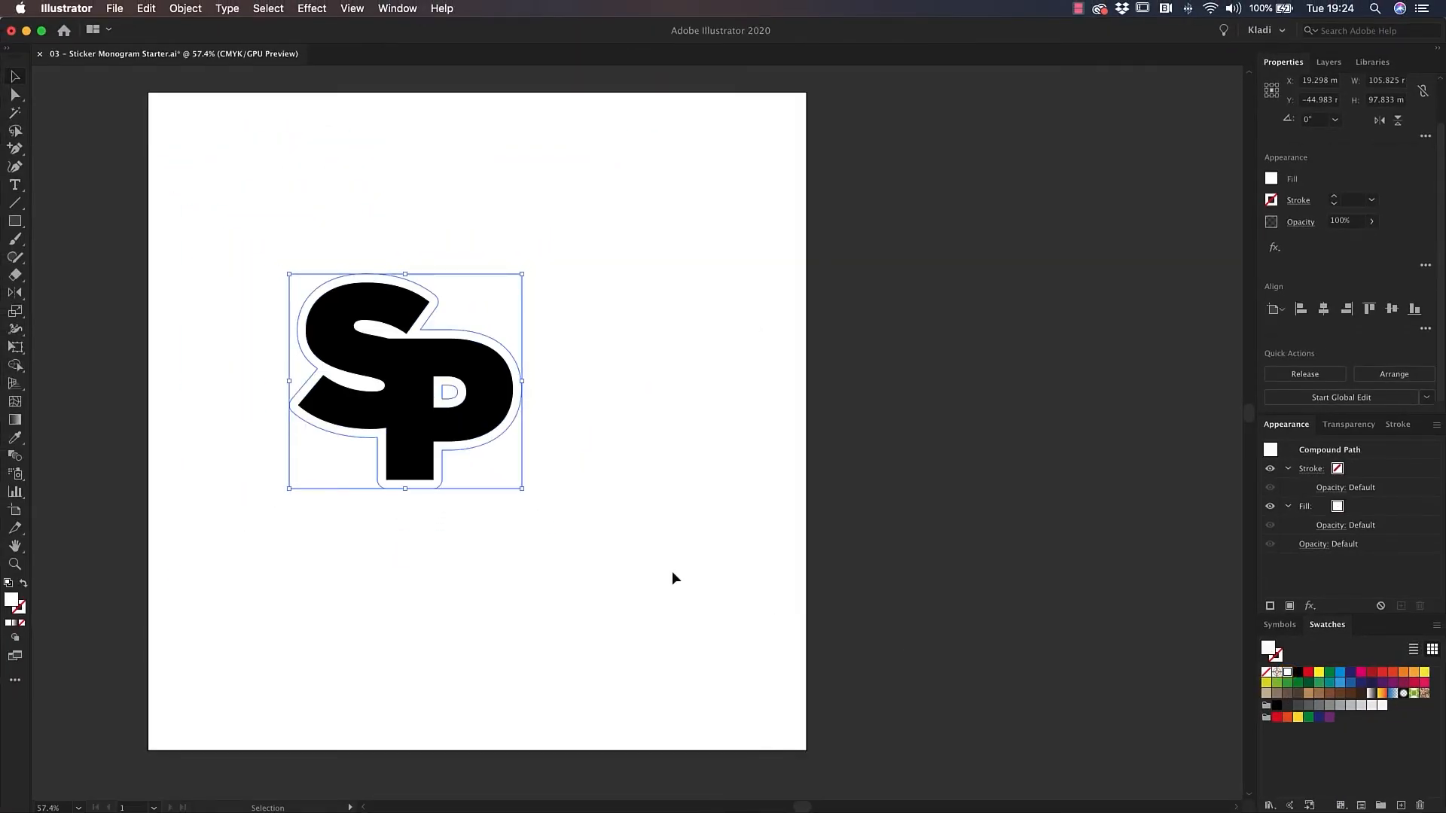
# - Drag the SP monogram with its white border onto the dark pasteboard and deselect
pyautogui.click(673, 578)
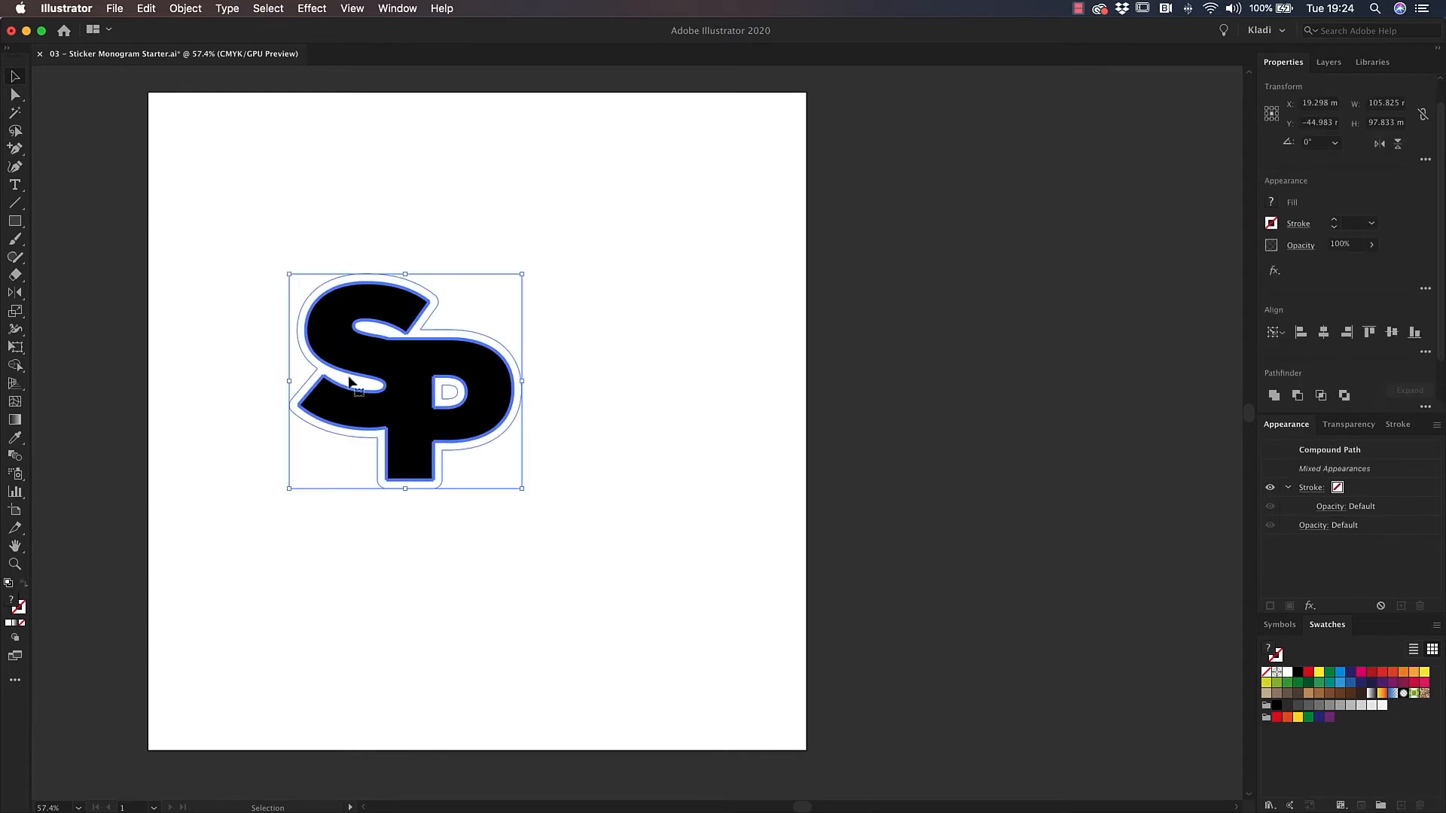
pyautogui.moveTo(404, 465)
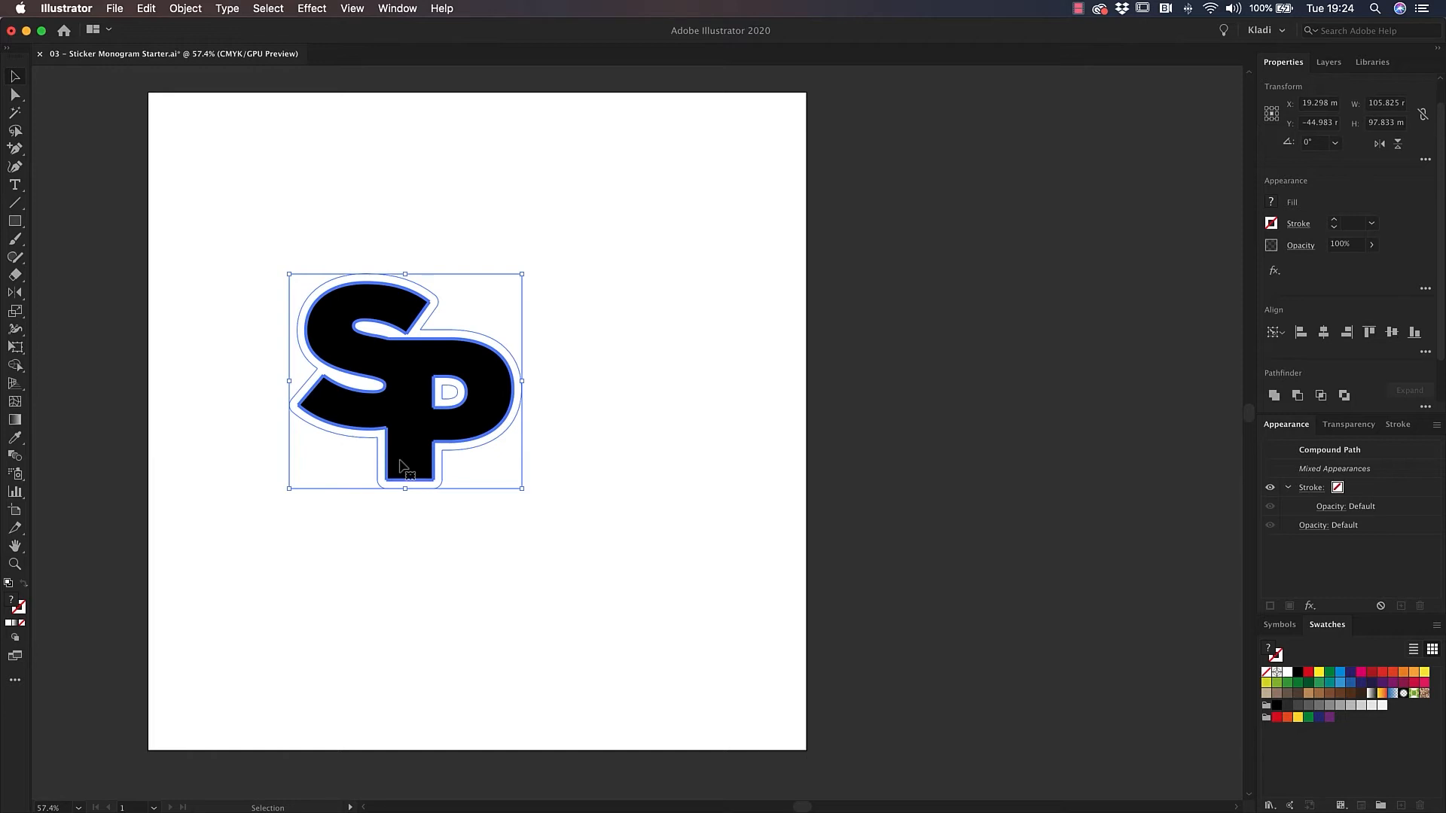
pyautogui.moveTo(406, 382); pyautogui.dragTo(586, 258)
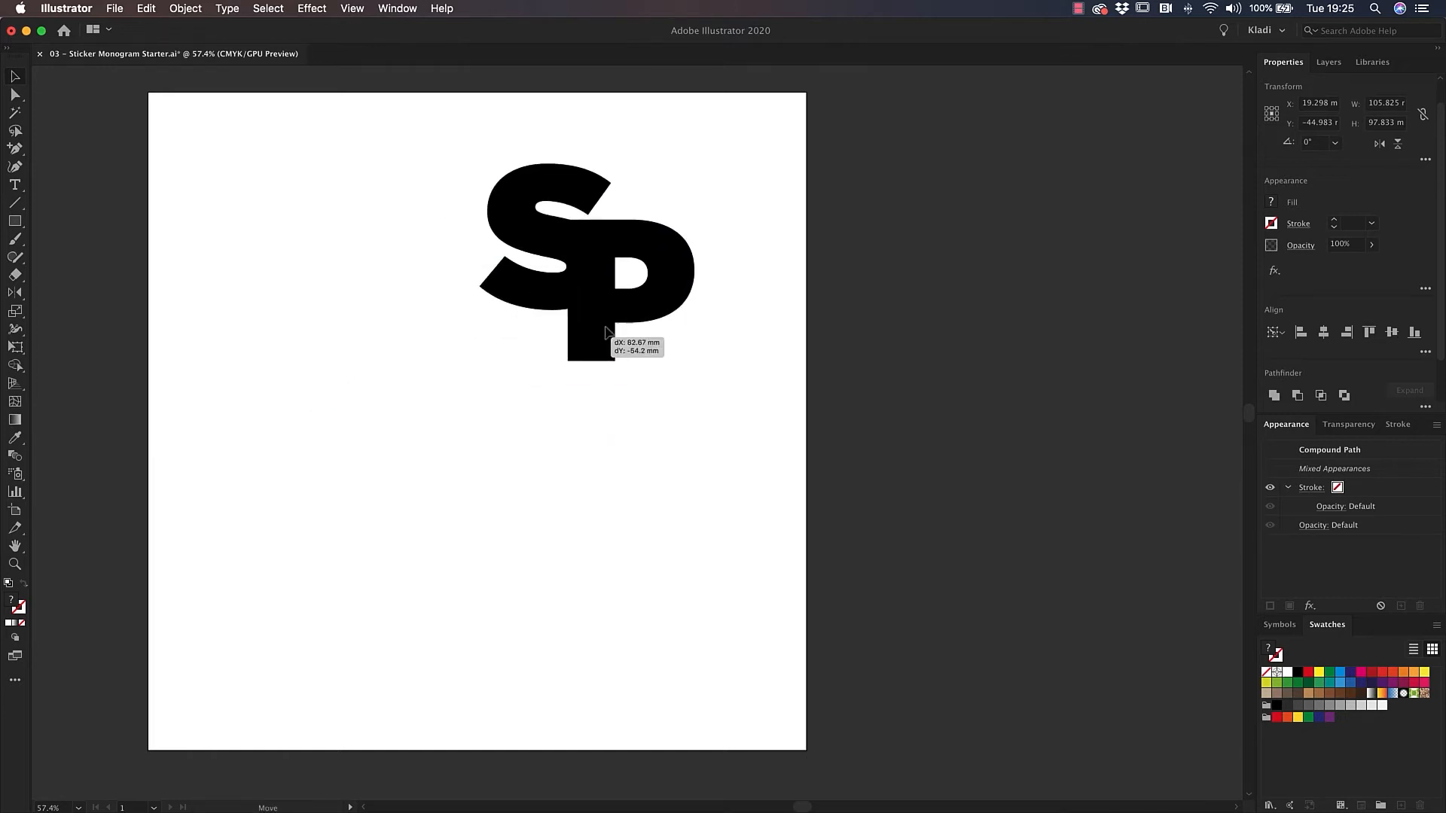
pyautogui.moveTo(586, 258); pyautogui.dragTo(982, 295)
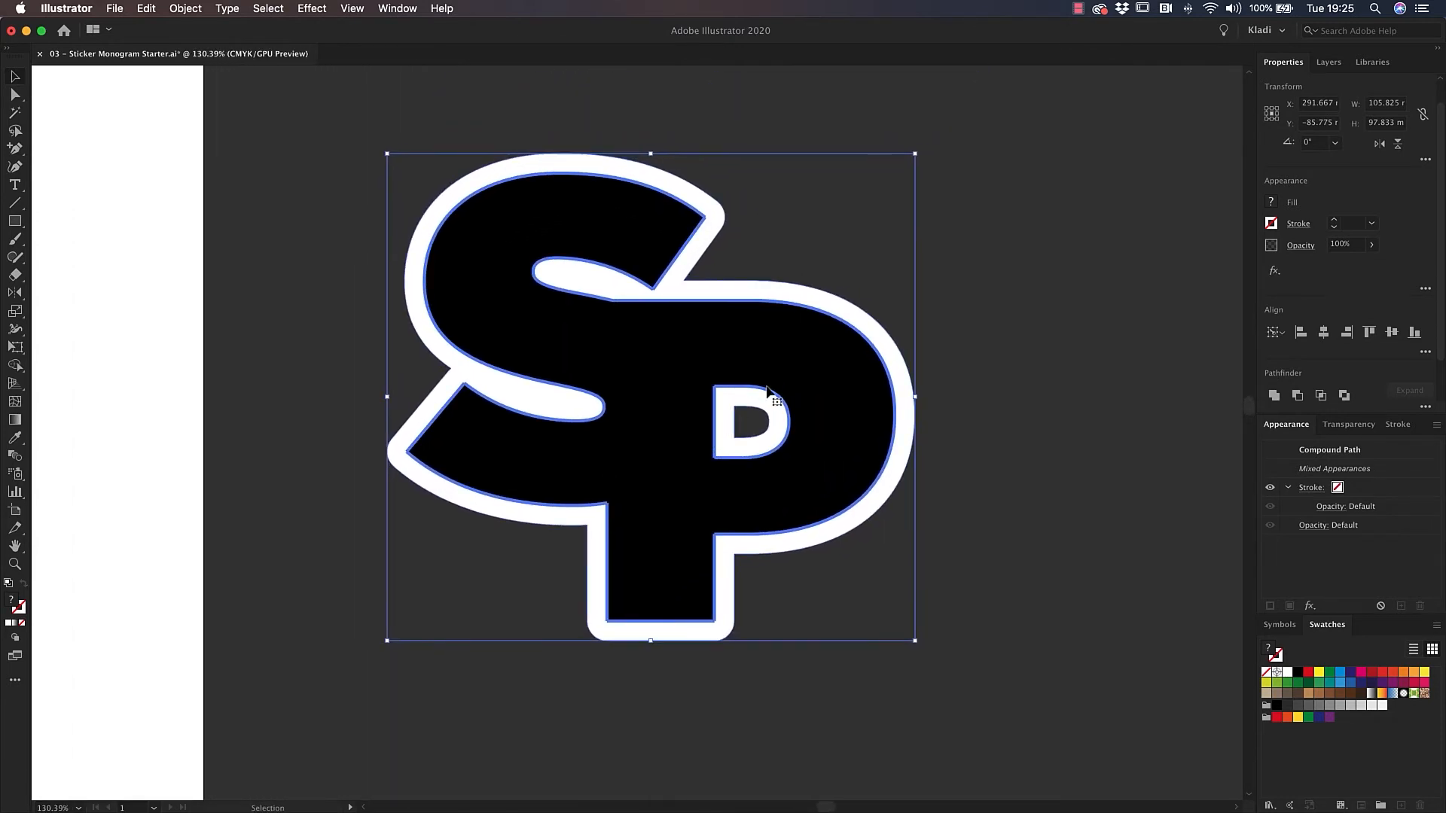
pyautogui.click(830, 295)
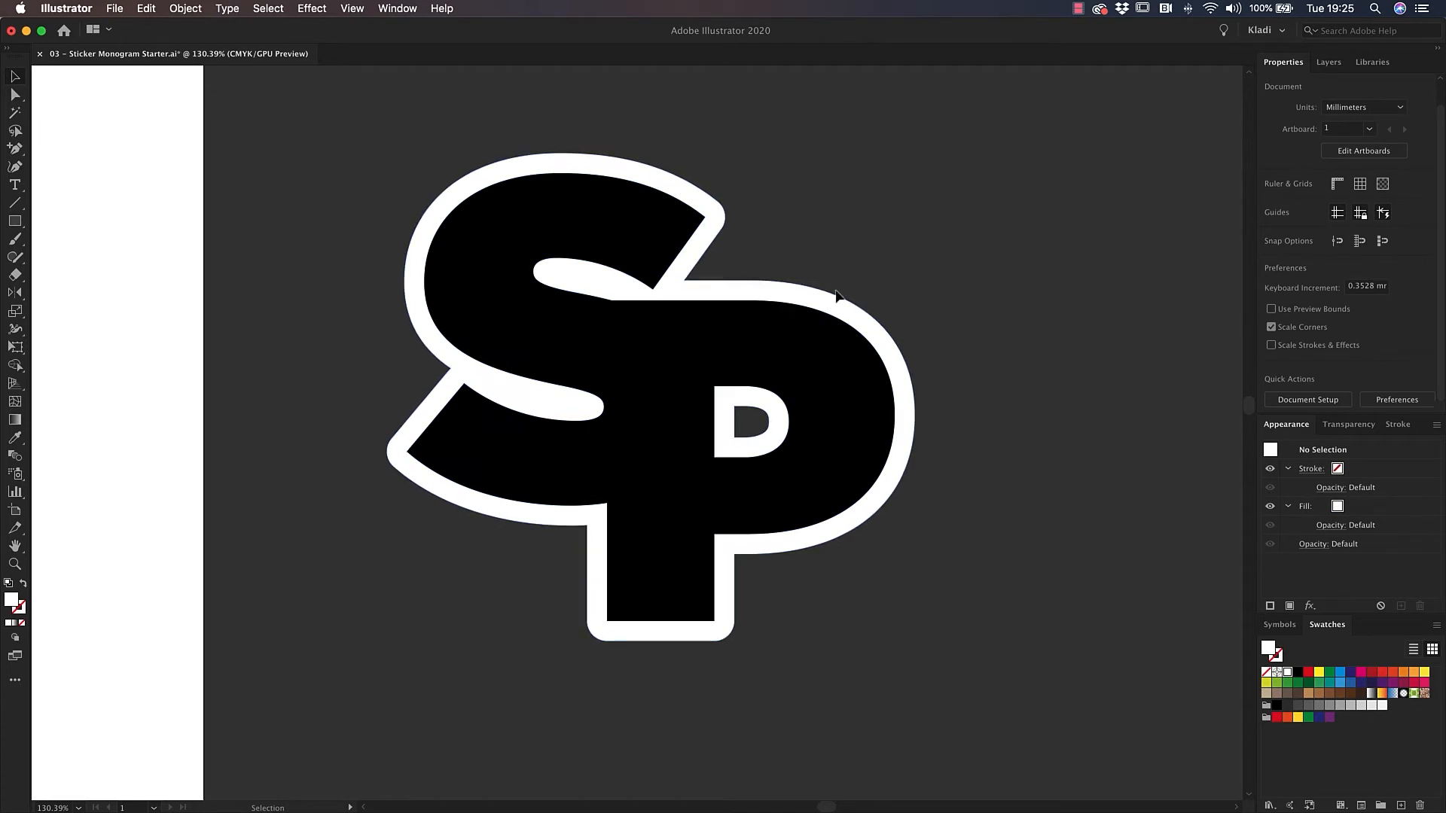
pyautogui.moveTo(724, 293)
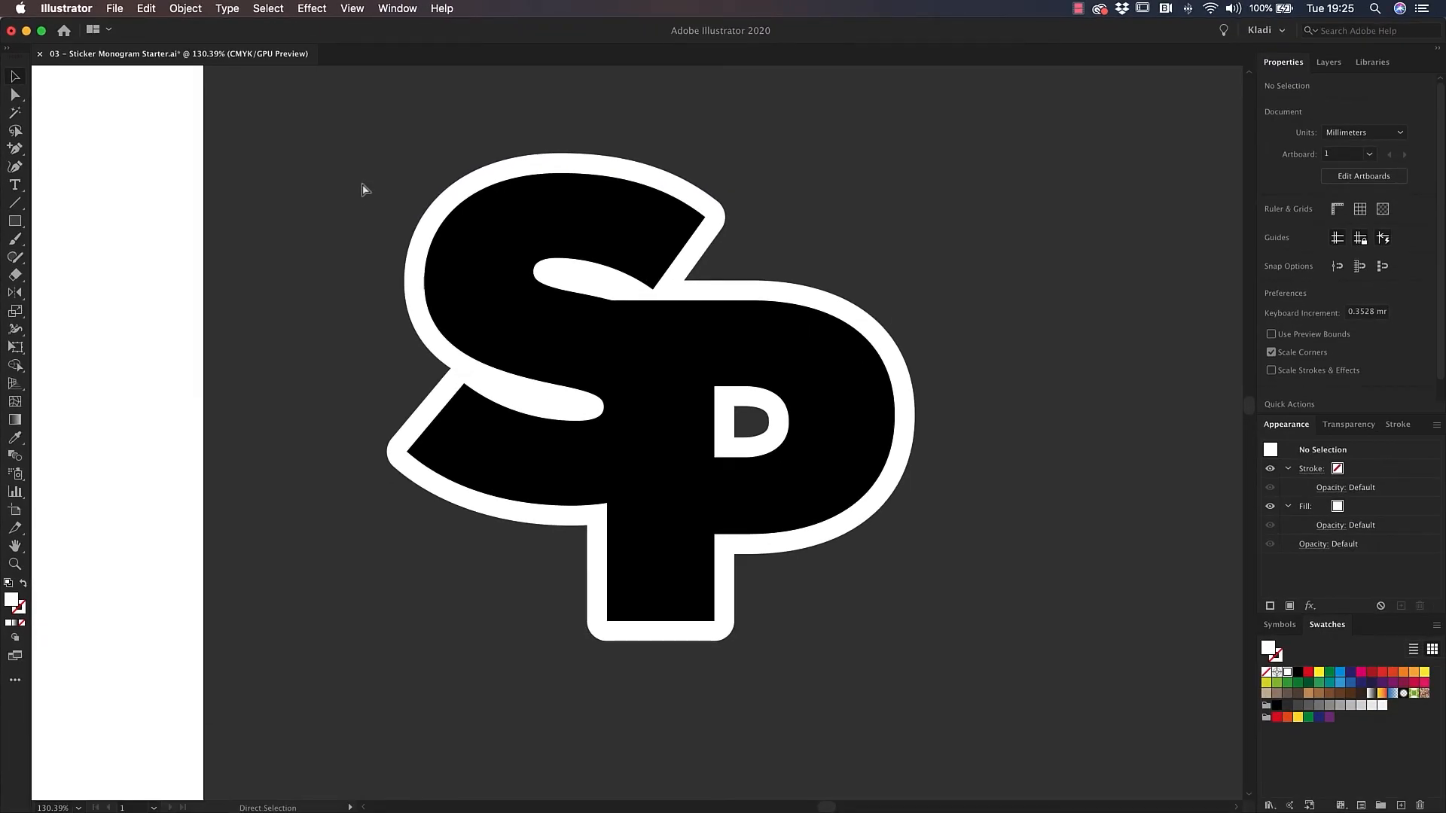
pyautogui.press('cmd+f')
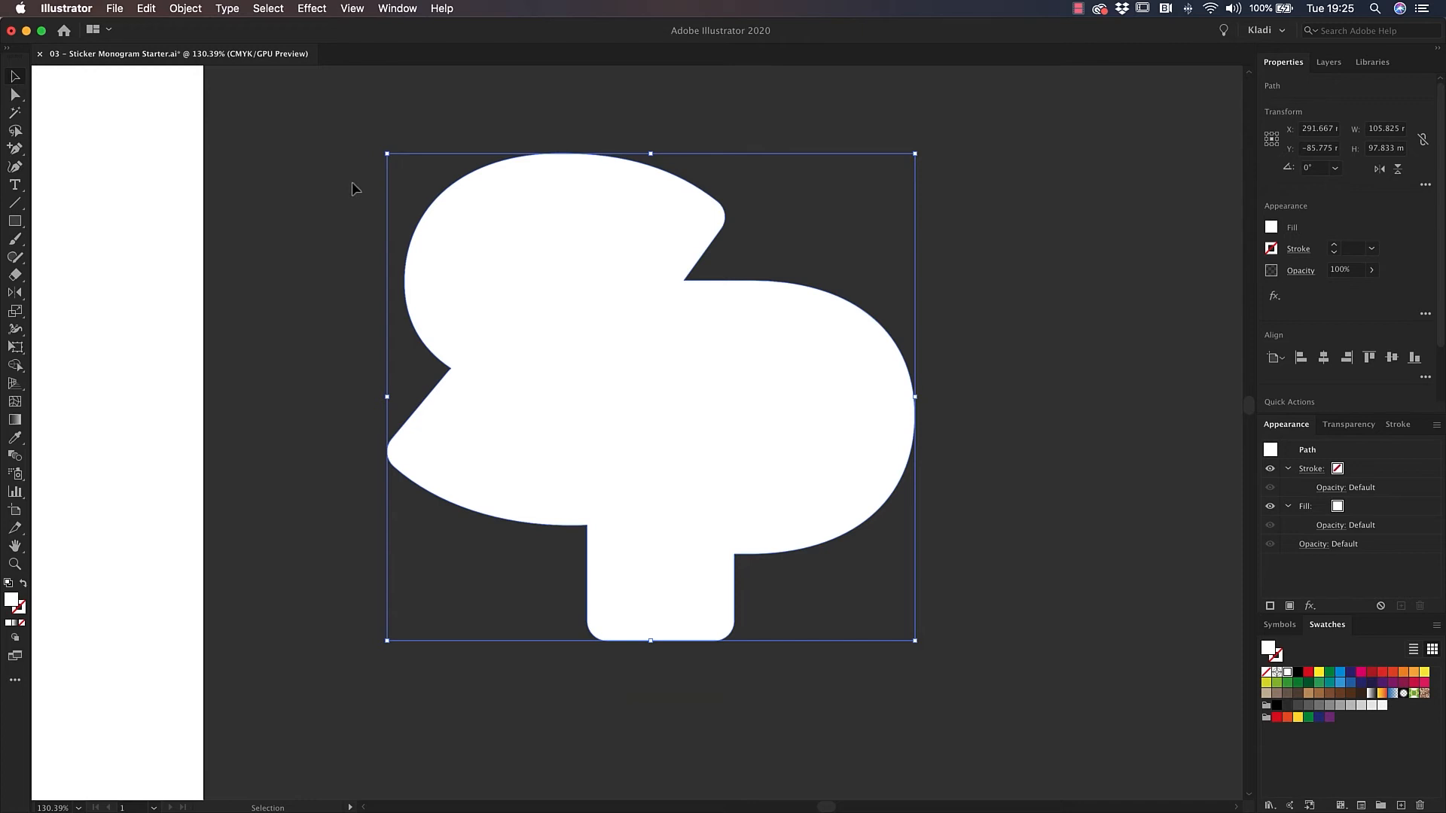
pyautogui.click(14, 184)
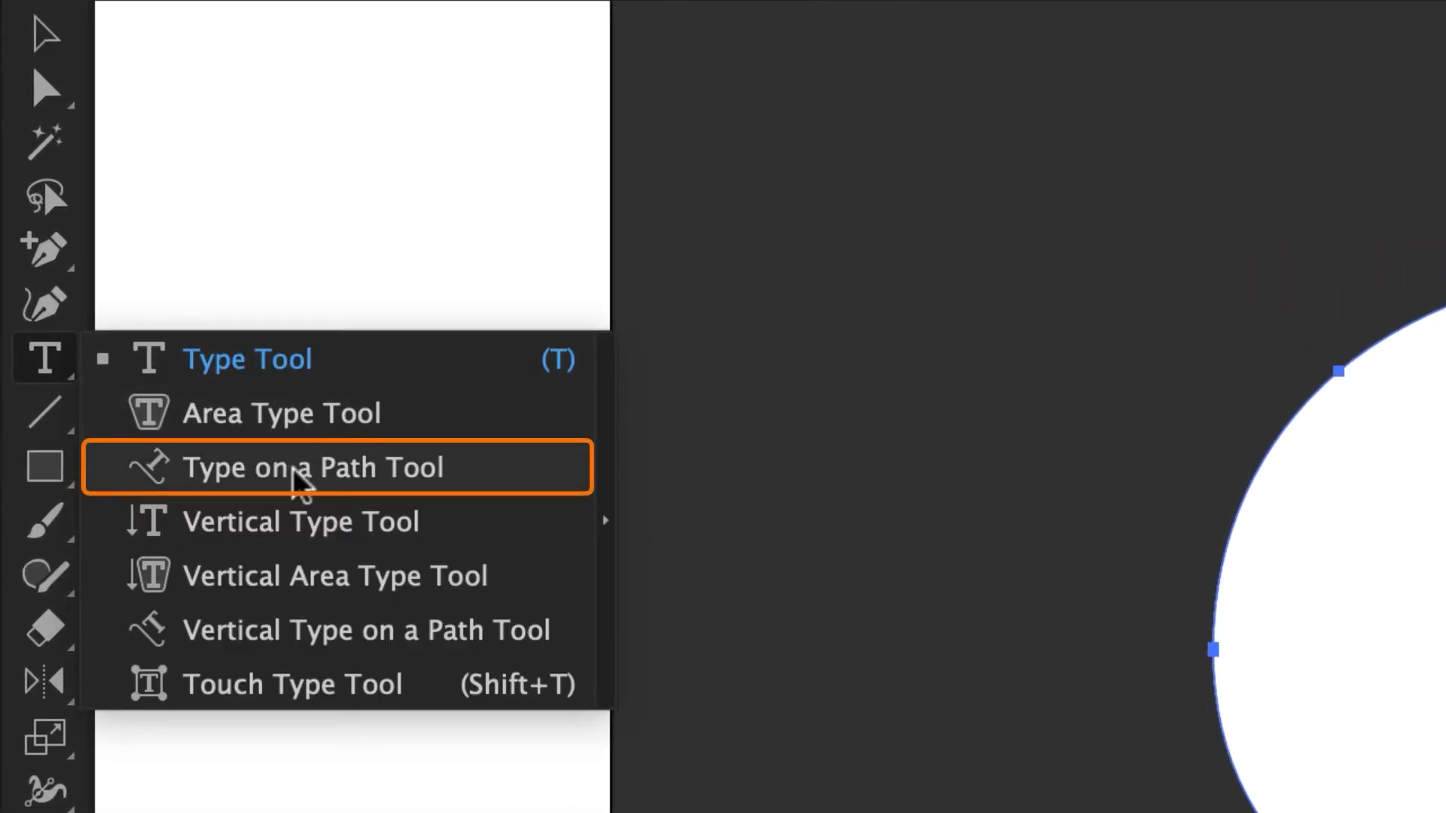
pyautogui.click(314, 467)
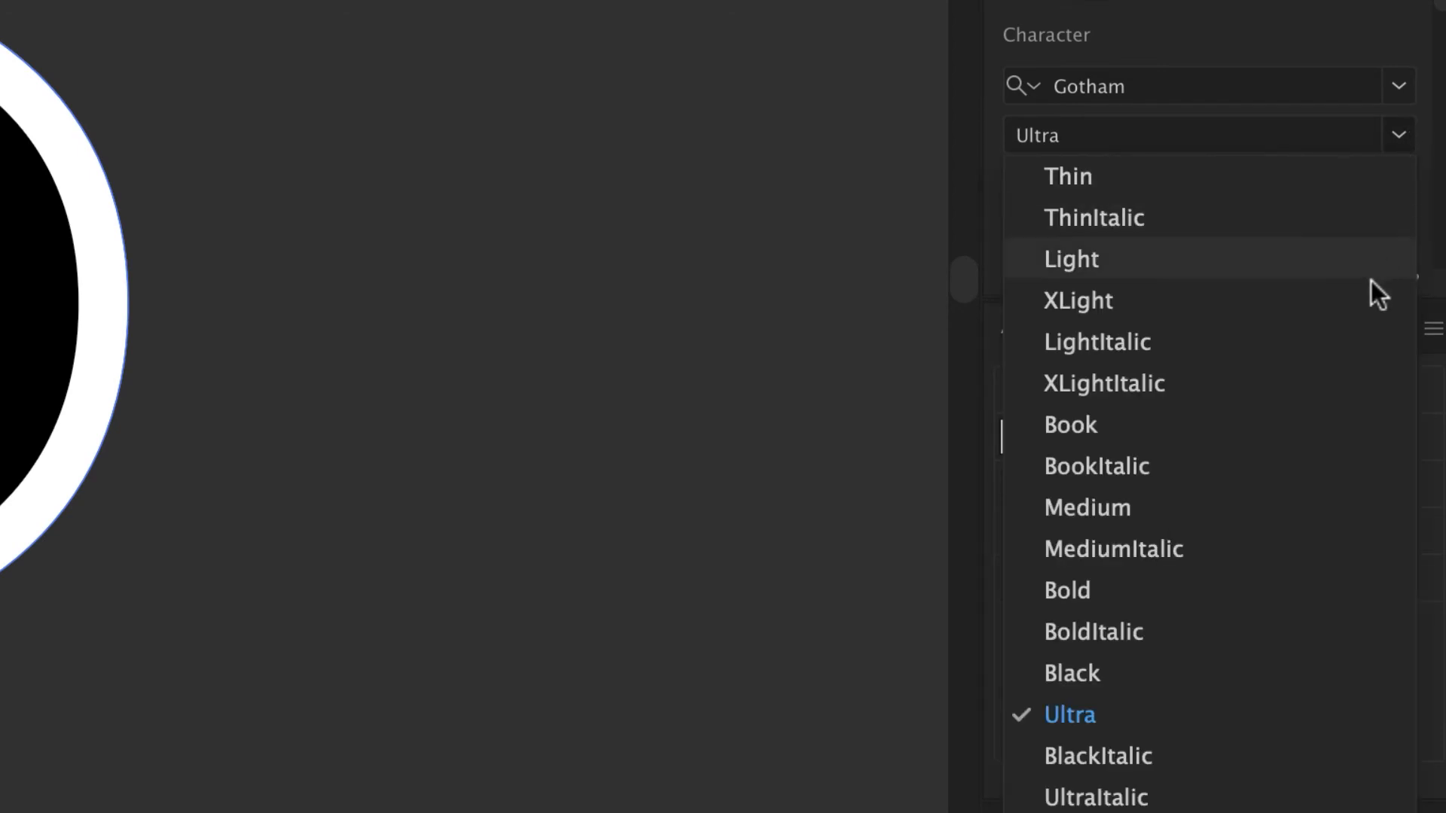
pyautogui.click(1070, 425)
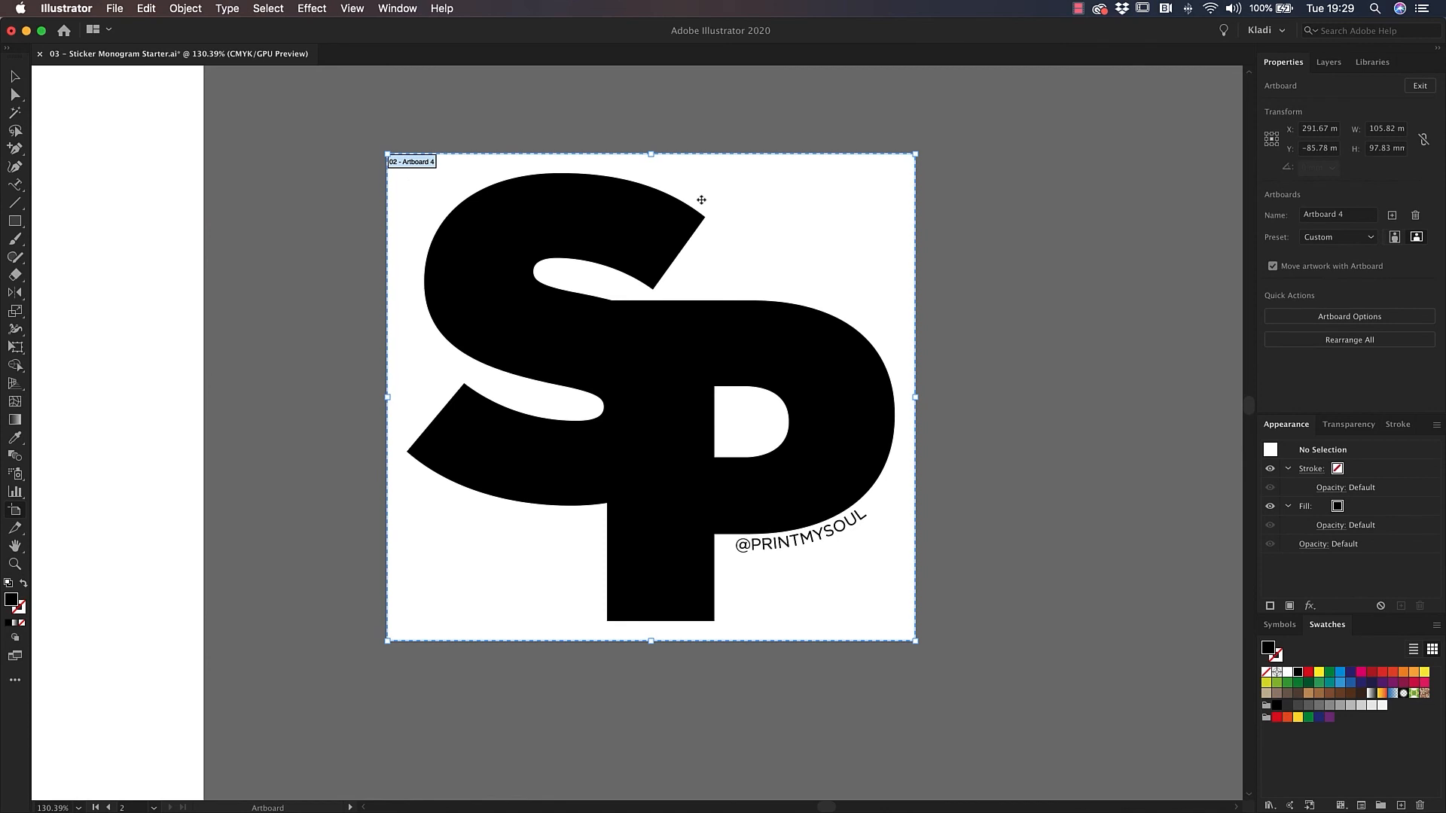
# - Save artboard 2 as '03 - Sticker Monogram Starter.eps' in Illustrator EPS format
pyautogui.press('shift+cmd+s')
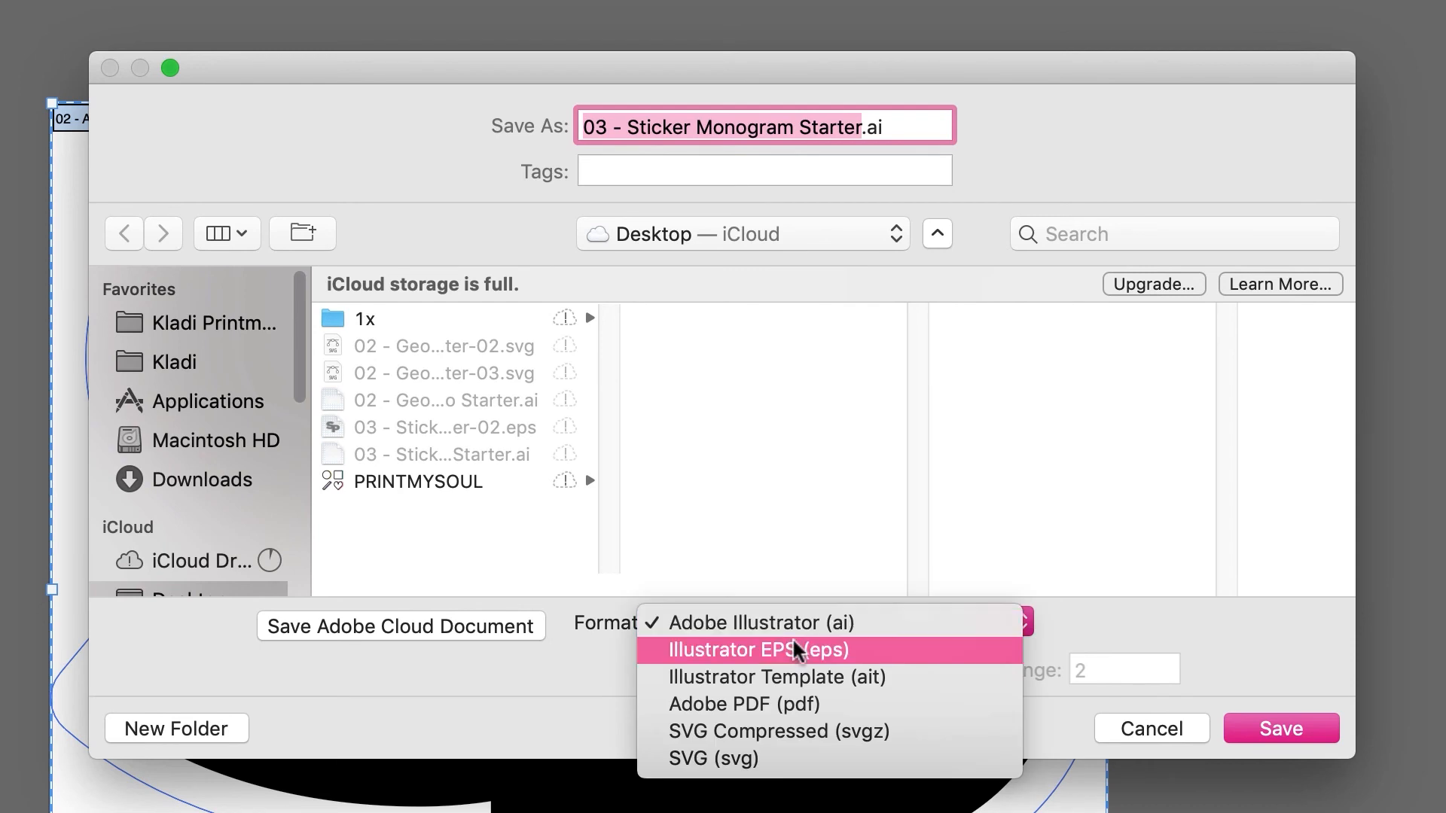
pyautogui.click(756, 650)
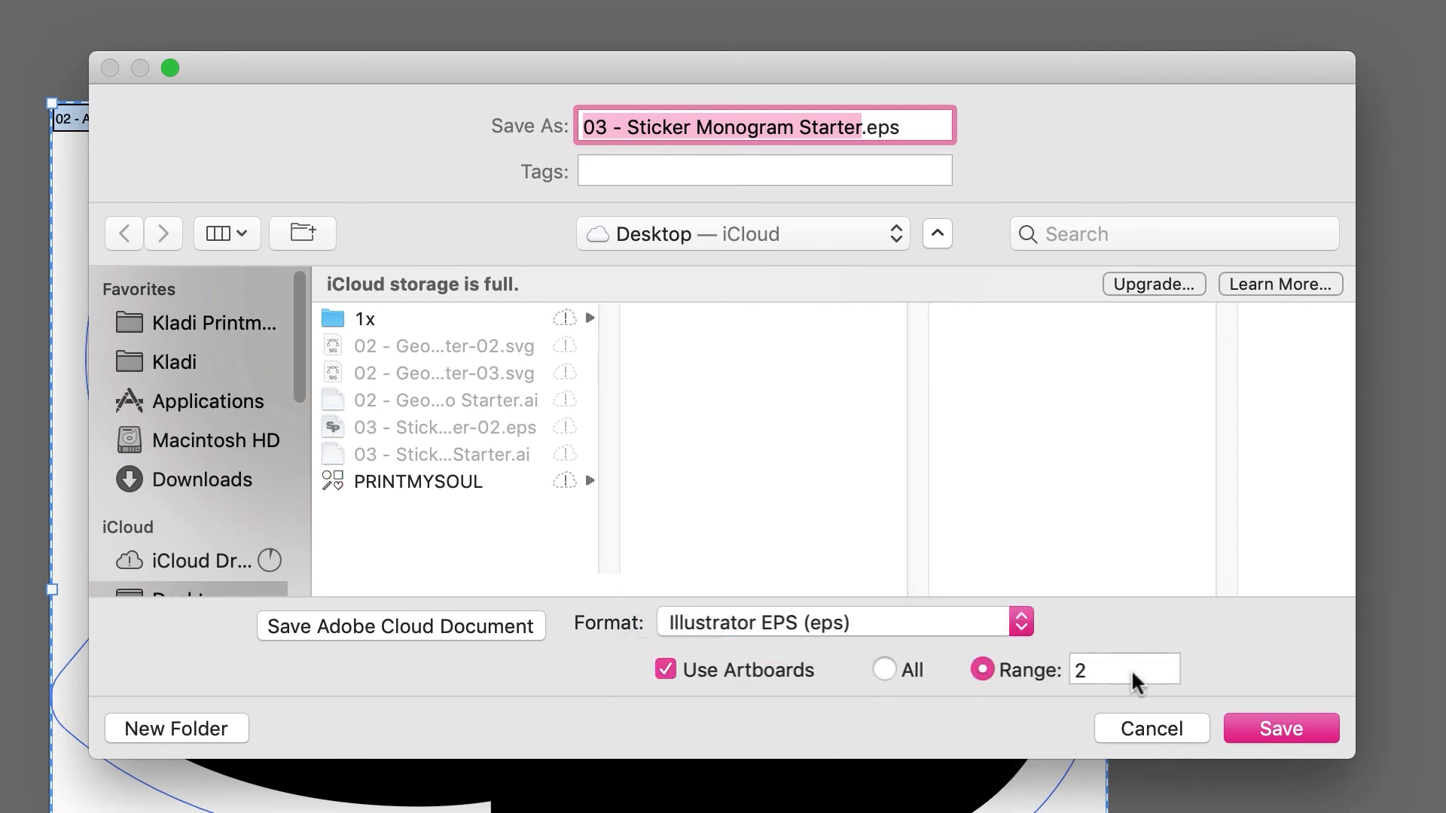
pyautogui.click(1280, 729)
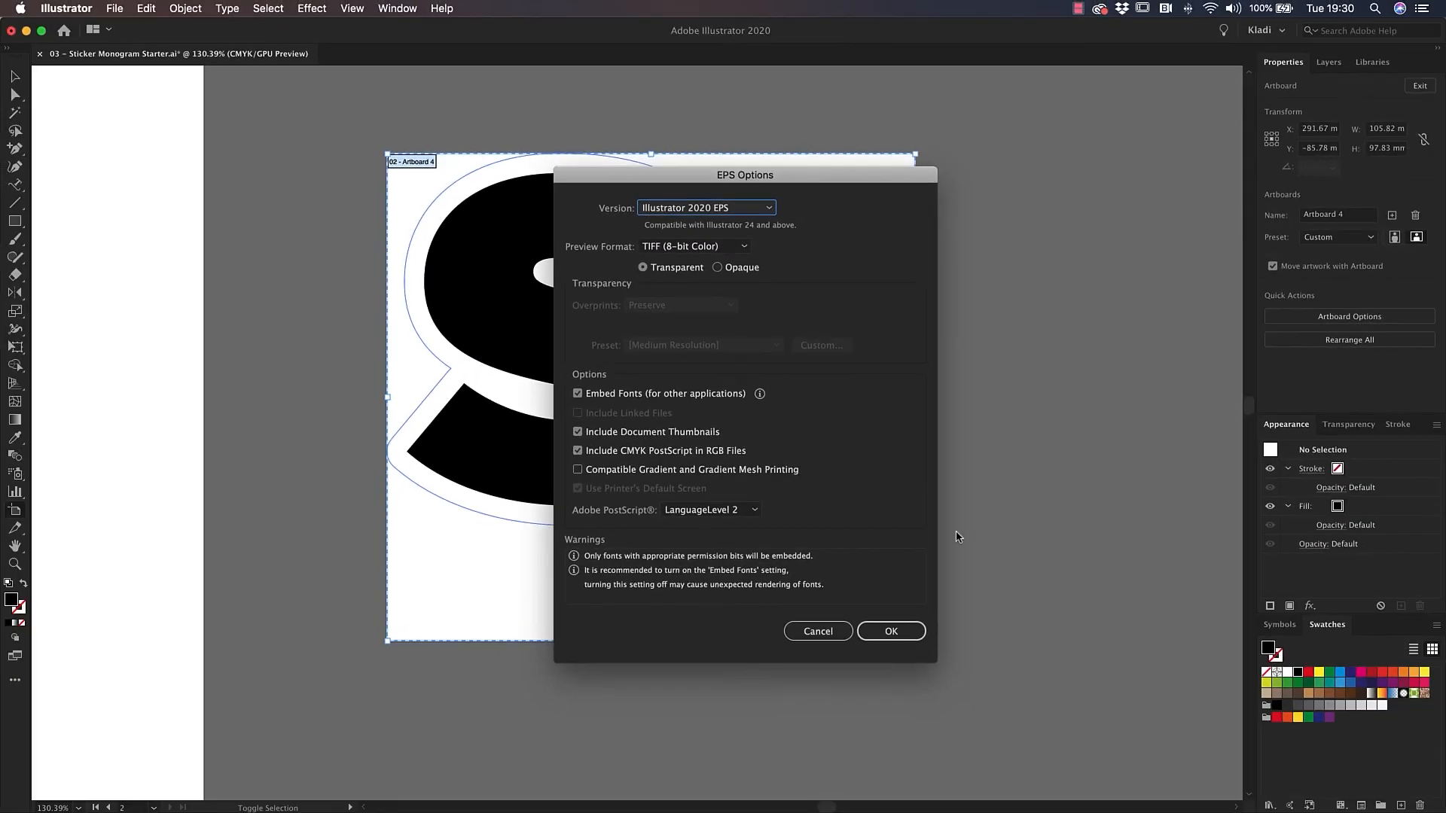
pyautogui.click(890, 631)
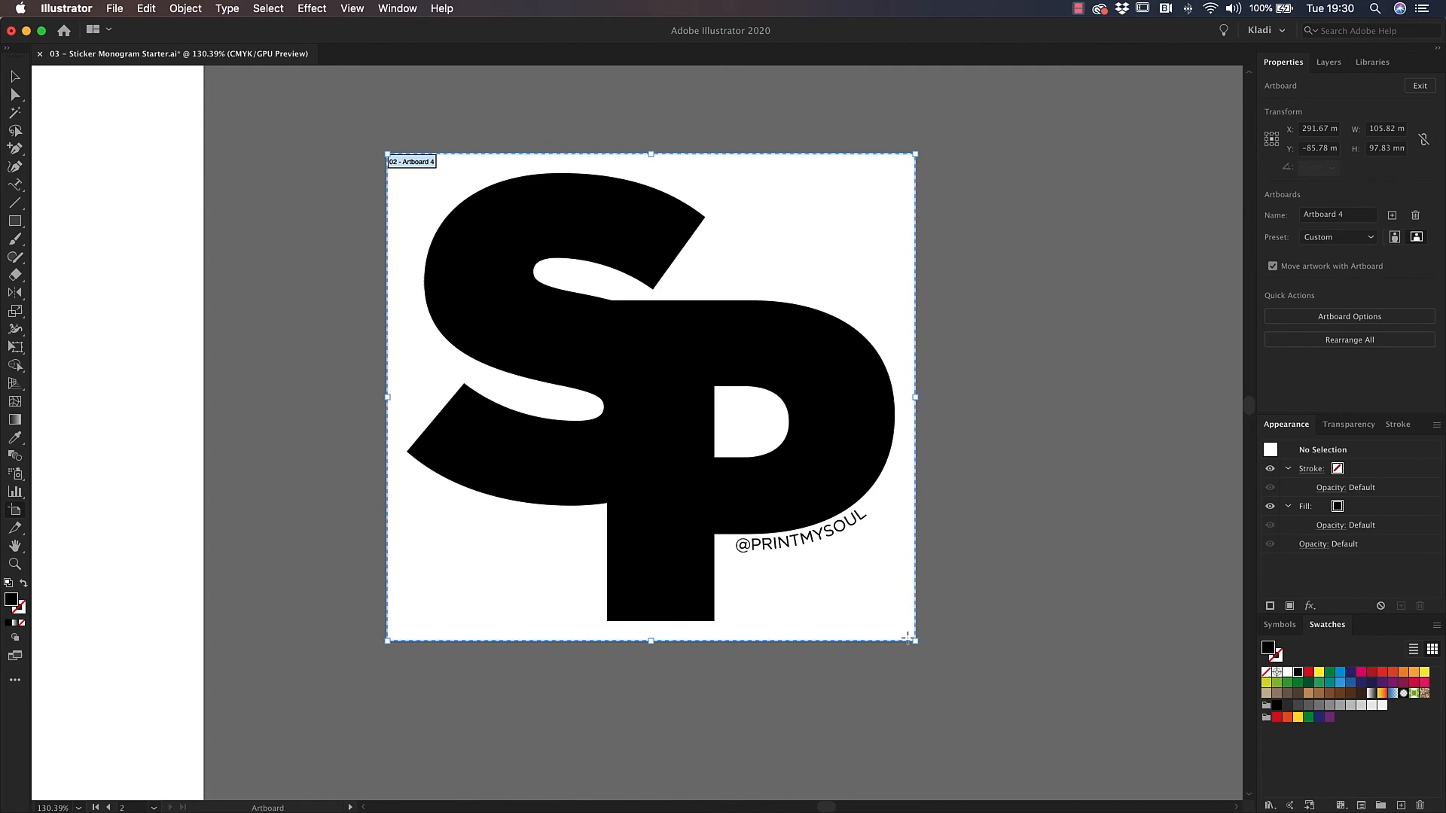
pyautogui.moveTo(1072, 748)
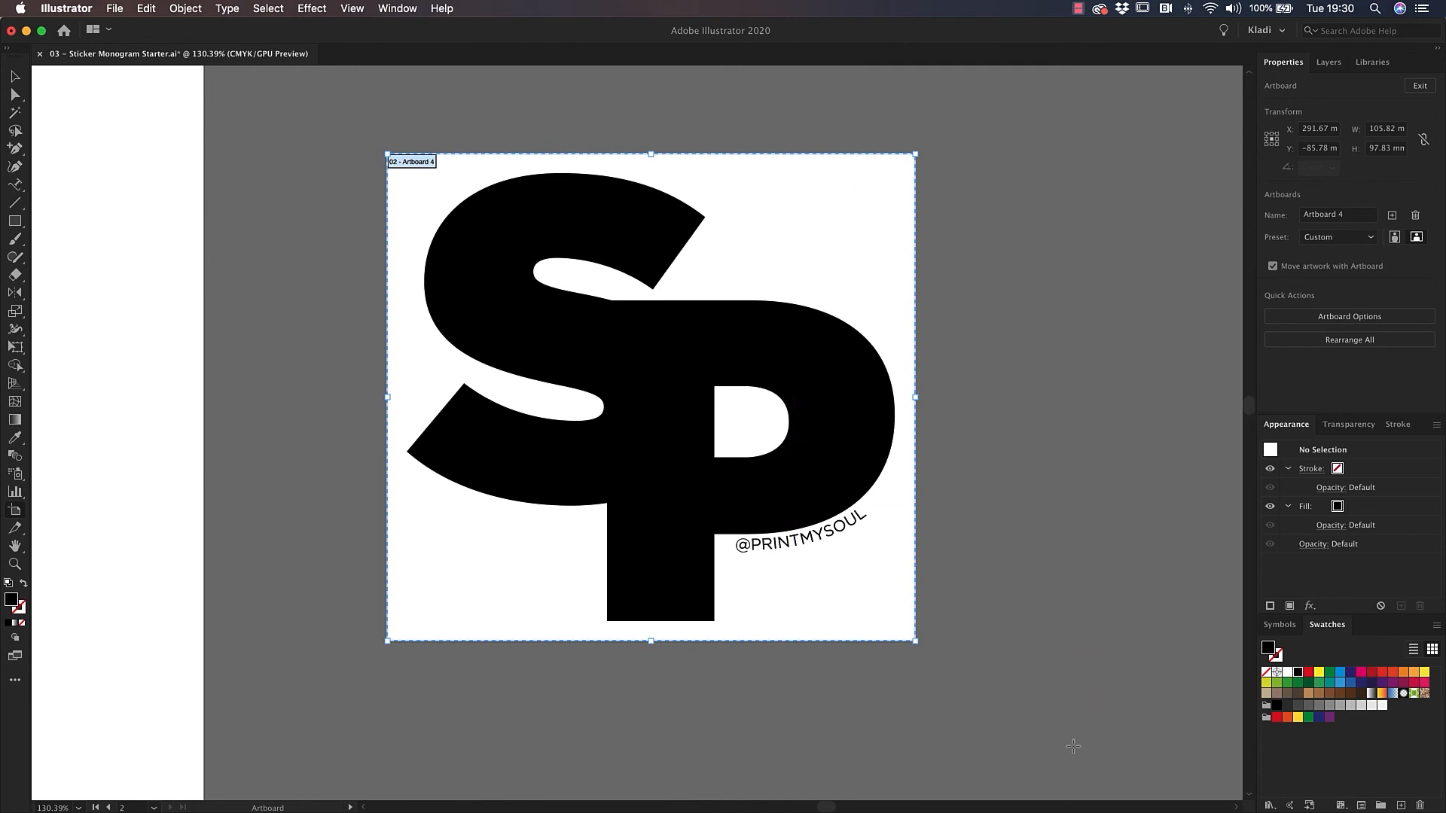